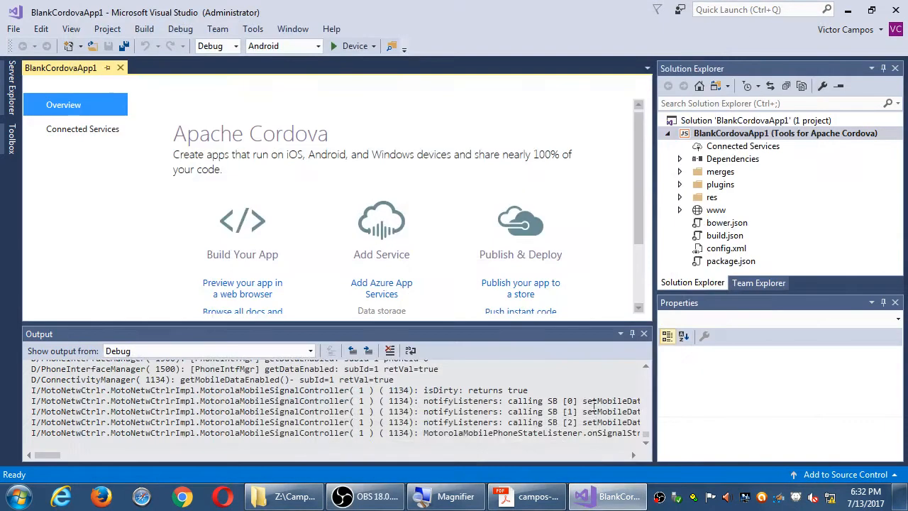
Step: Skim the station setup PDF, close BlankCordovaApp1 via File, and switch to the course folder
left_click(527, 496)
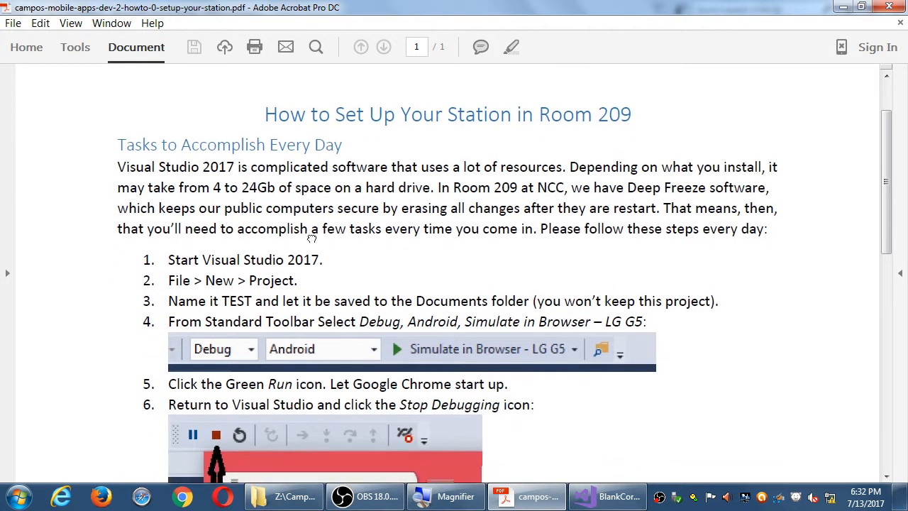
scroll("down", 3)
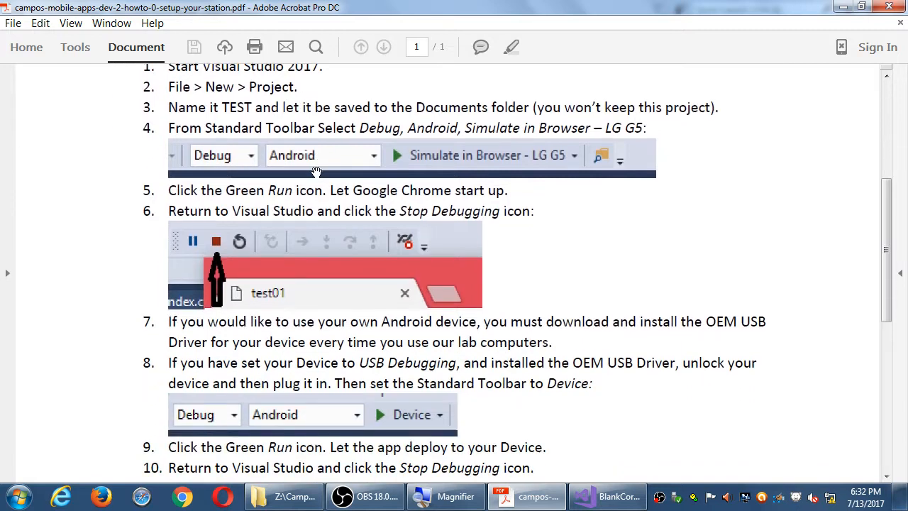
scroll("down", 3)
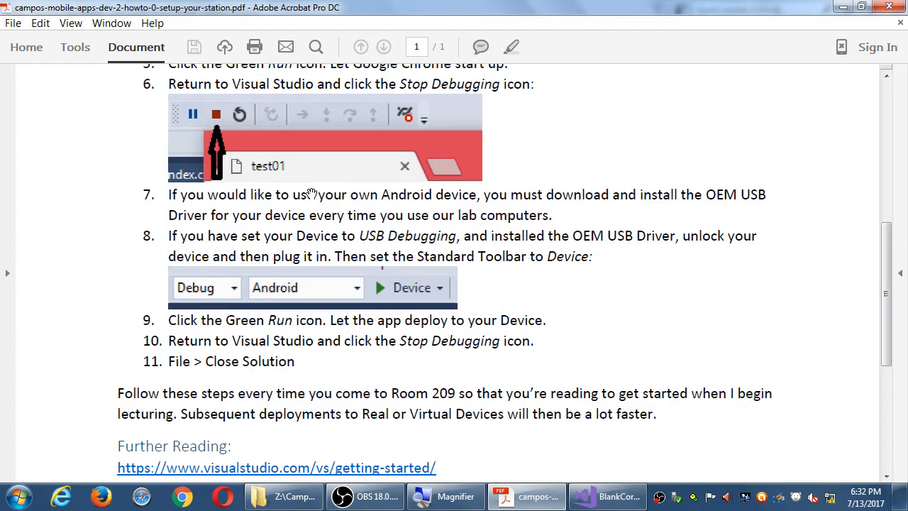
scroll("down", 3)
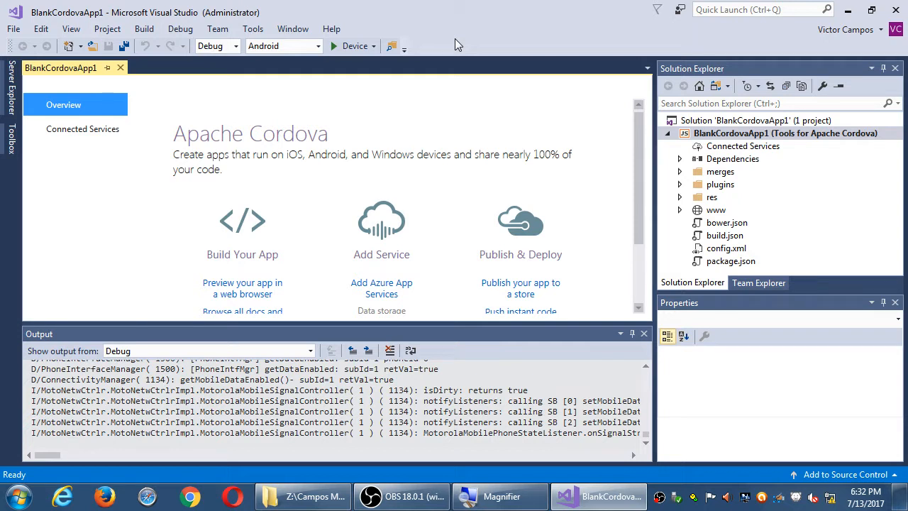
left_click(13, 28)
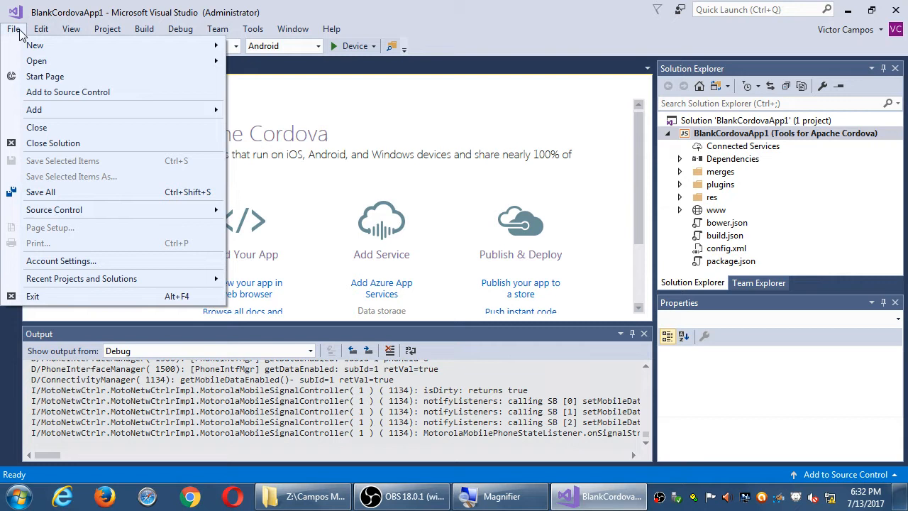
mouse_move(53, 143)
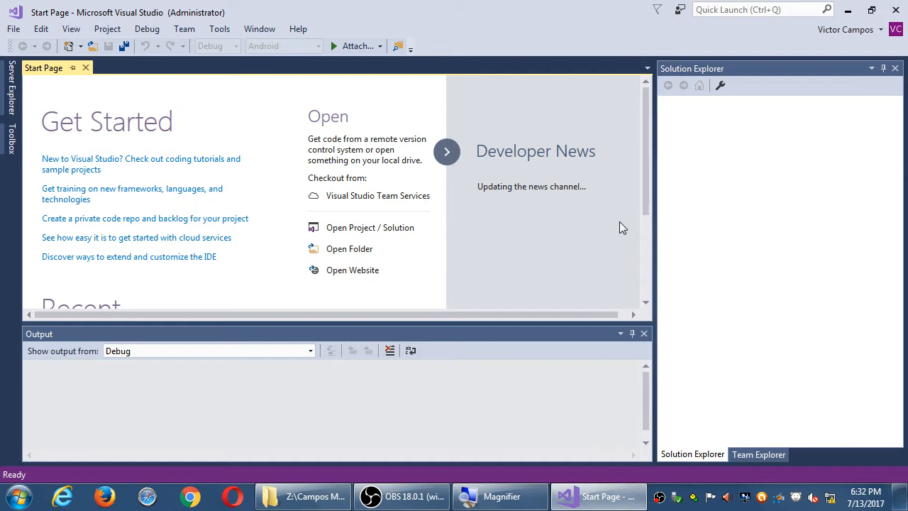
left_click(302, 496)
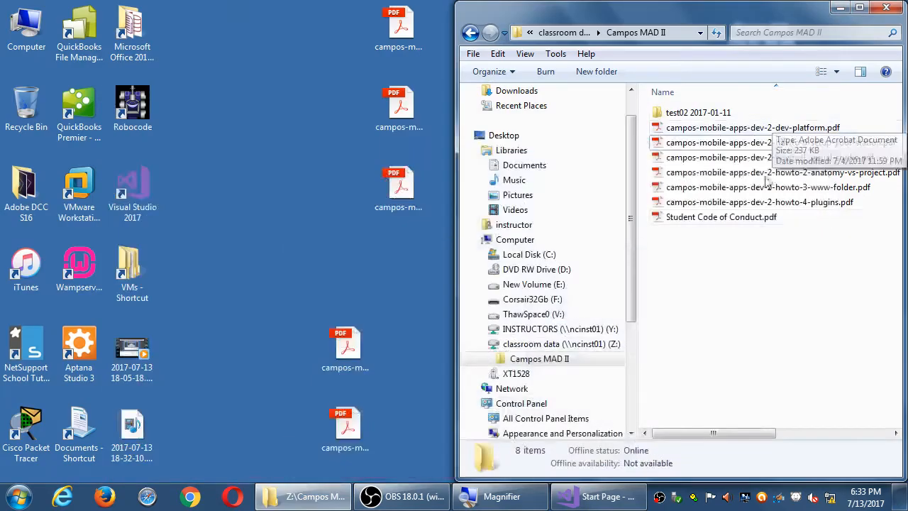
Step: Open the 'Anatomy of a Visual Studio Cordova Project' PDF from the course folder
left_click(770, 156)
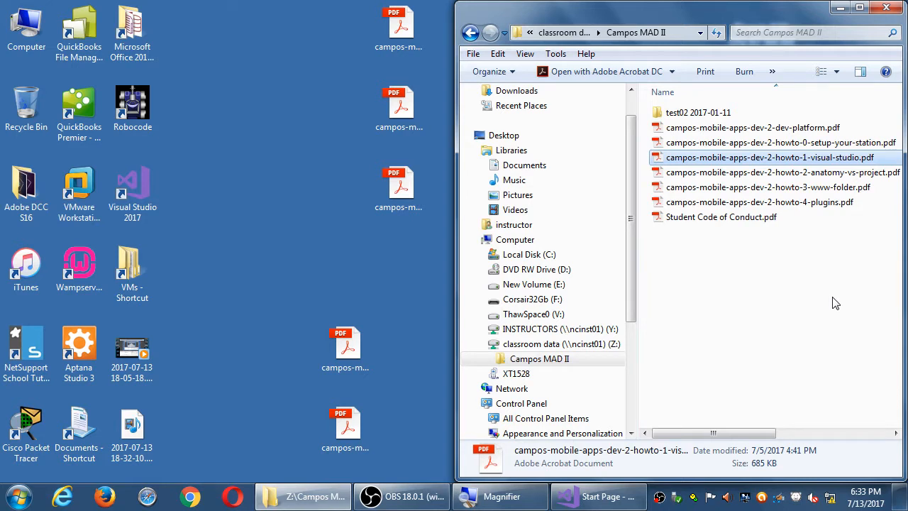
left_click(780, 172)
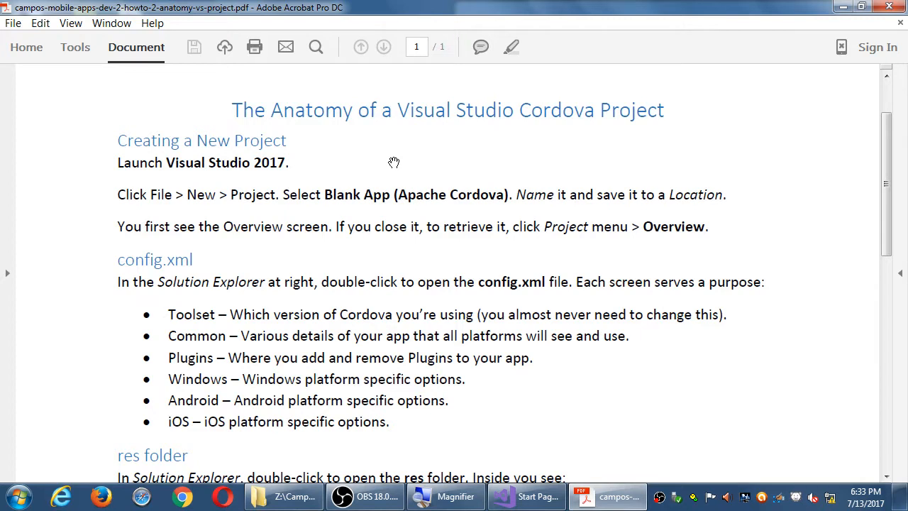
scroll("down", 3)
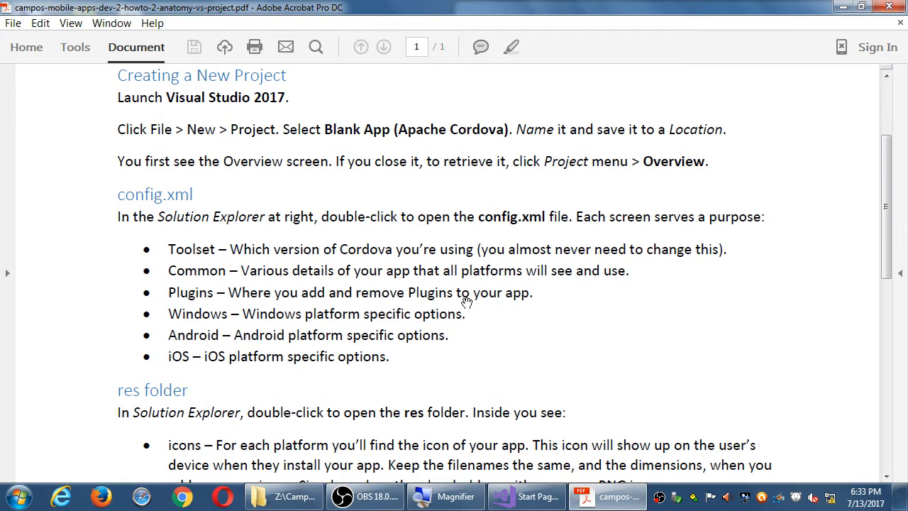
scroll("down", 3)
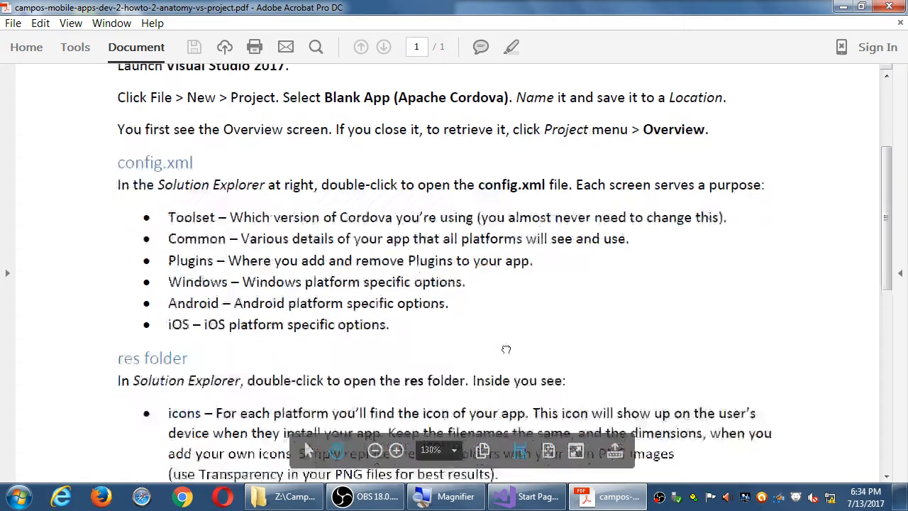
scroll("down", 3)
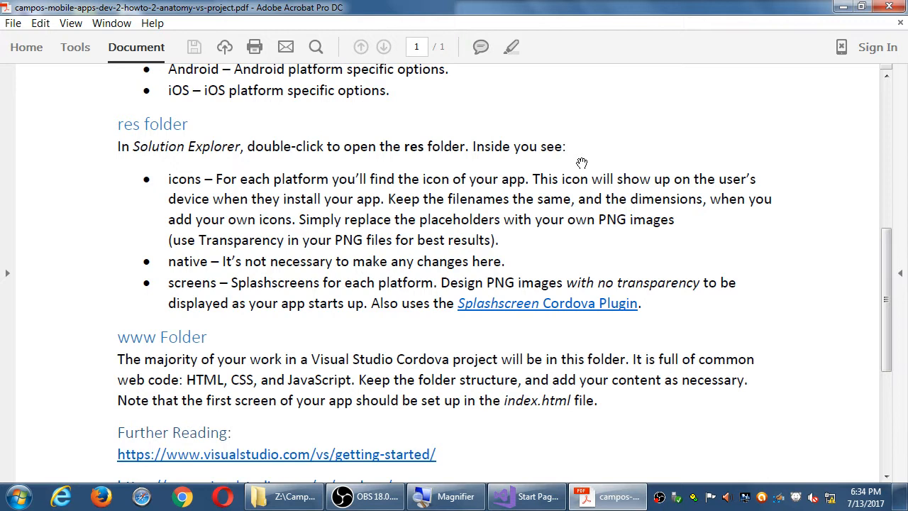
scroll("down", 3)
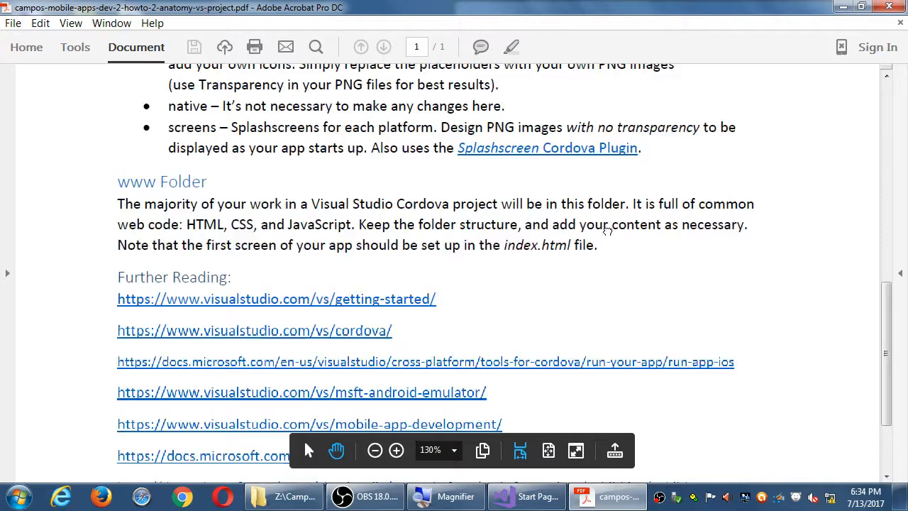
scroll("down", 3)
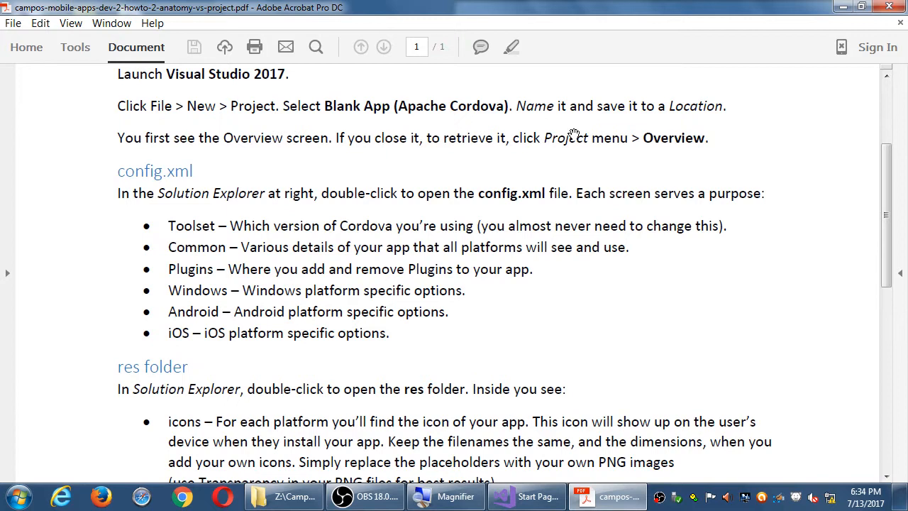
scroll("down", 3)
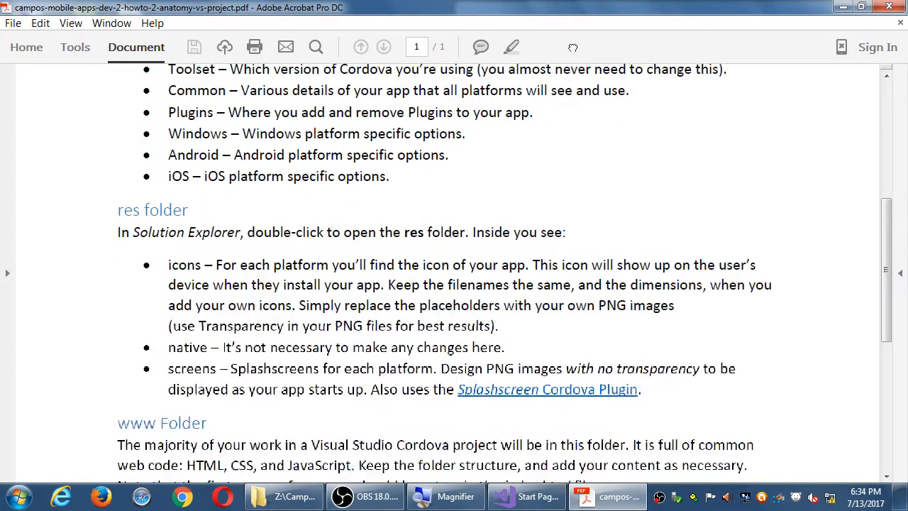
scroll("down", 3)
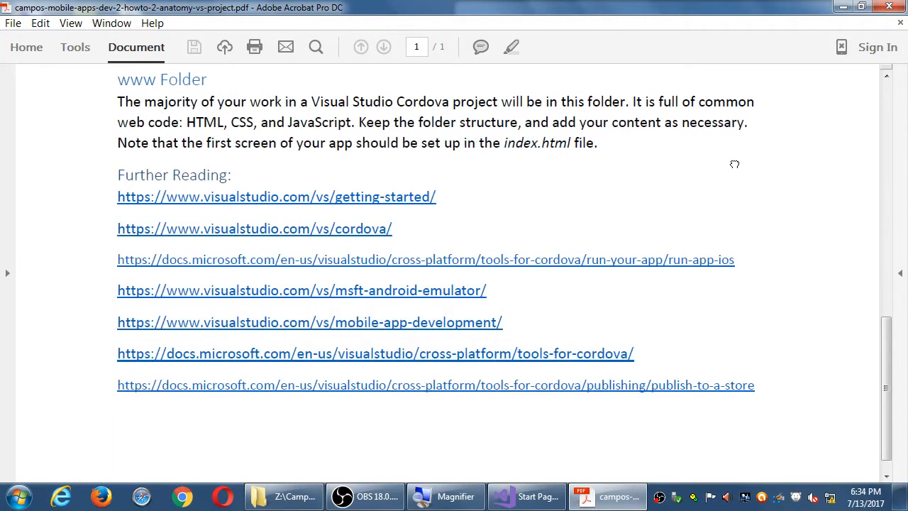
mouse_move(734, 161)
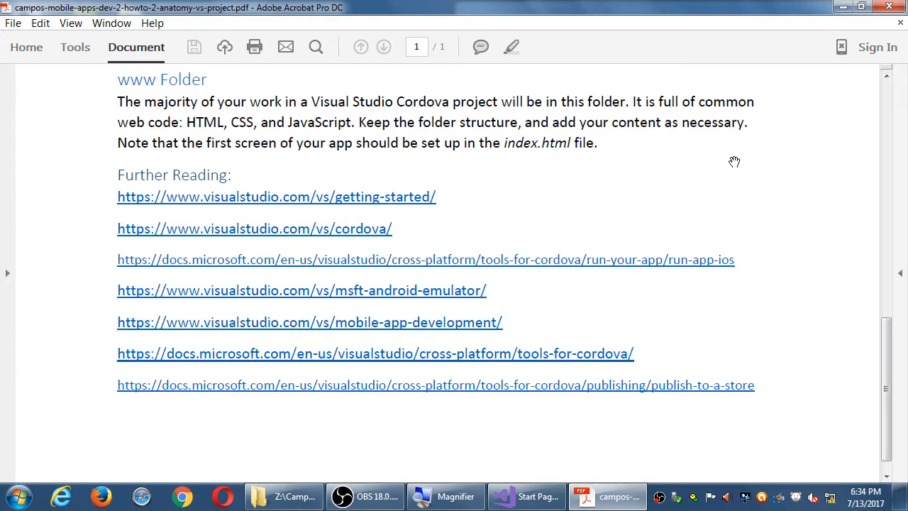
mouse_move(750, 172)
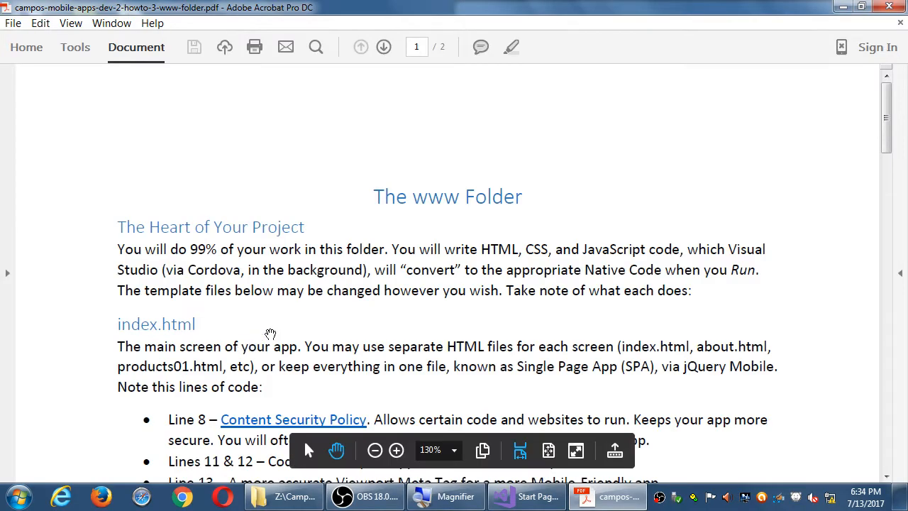
Step: Scroll the www Folder guide down to its index.html line notes
scroll("down", 3)
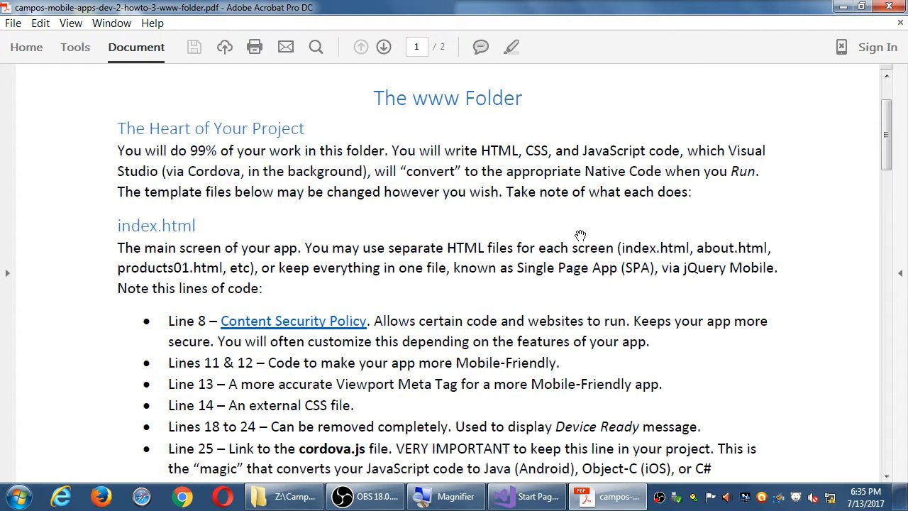
scroll("down", 3)
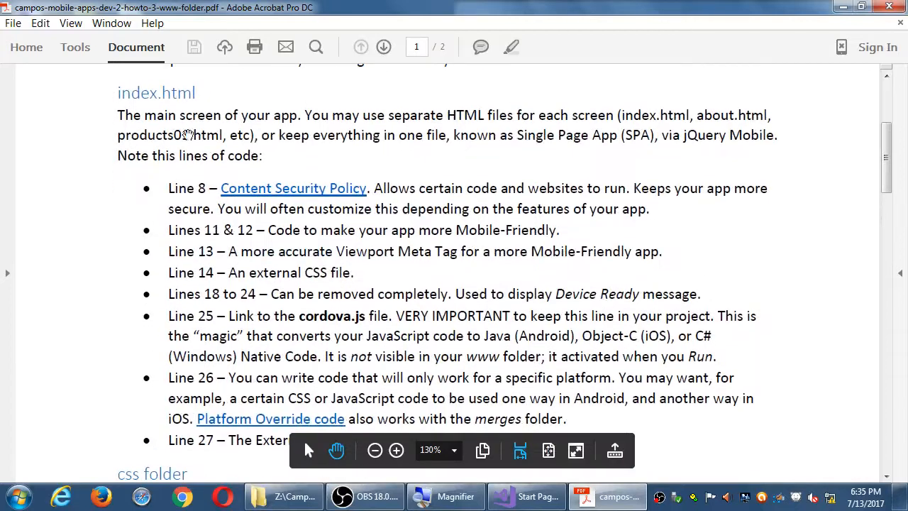
mouse_move(205, 115)
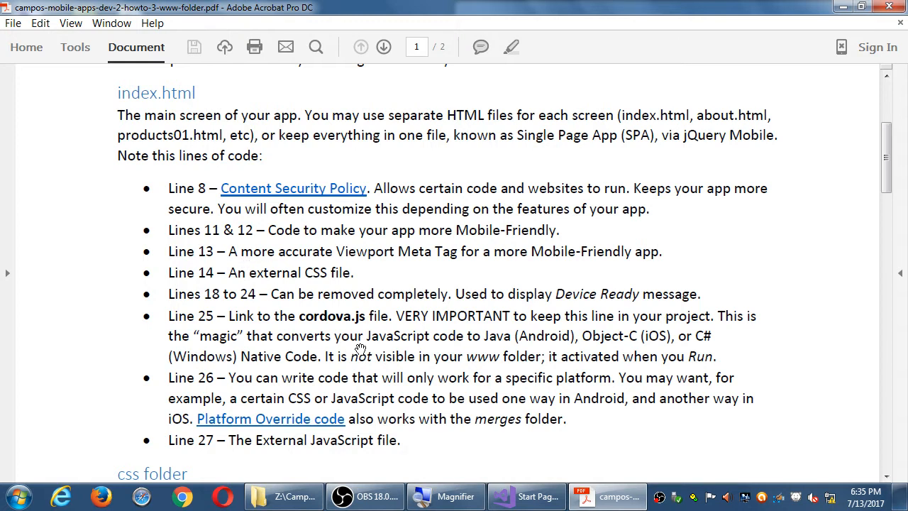
Step: Switch to Visual Studio and reopen BlankCordovaApp1 from the recent projects list
left_click(525, 495)
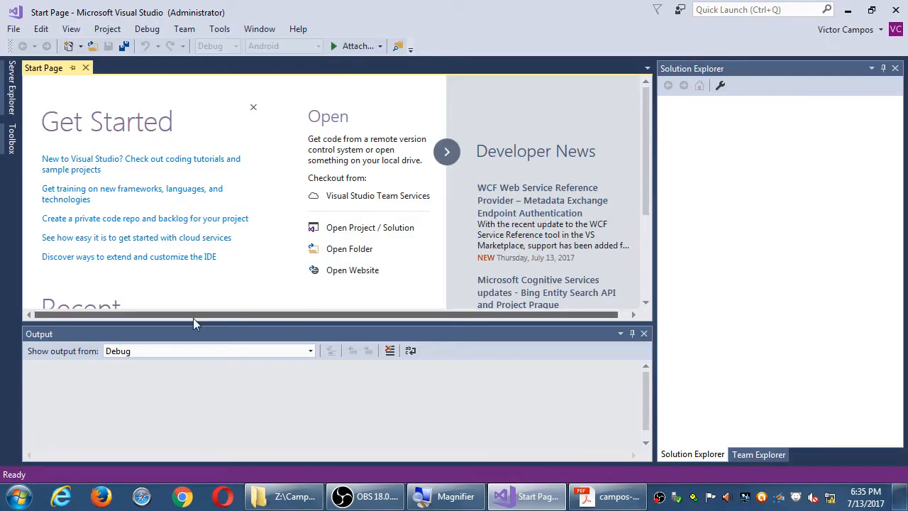
scroll("down", 3)
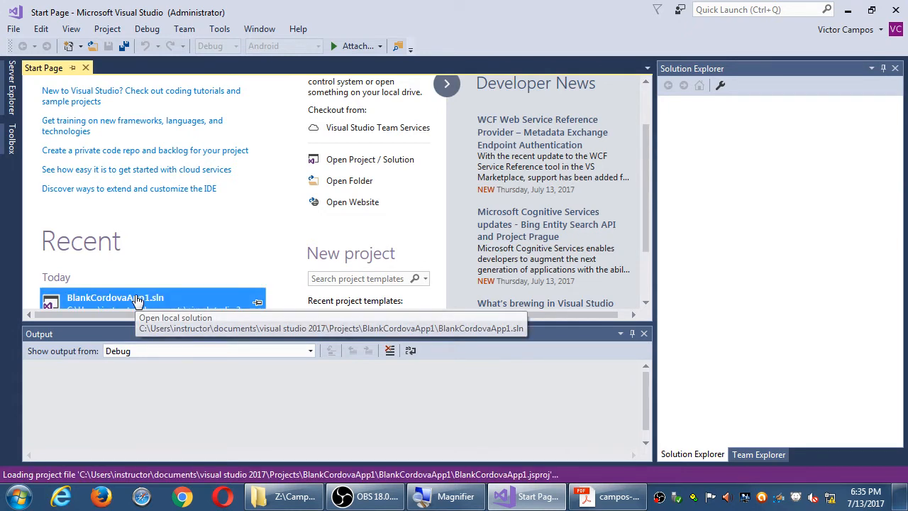
double_click(115, 297)
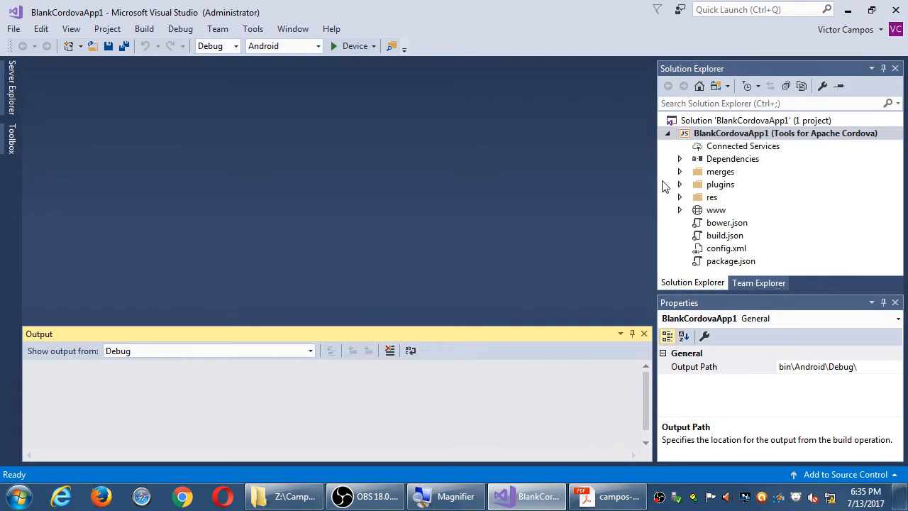
mouse_move(732, 209)
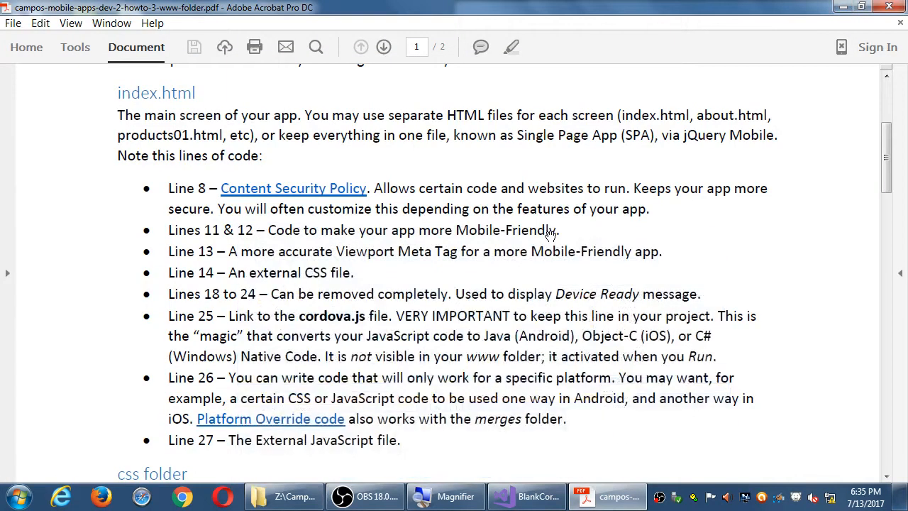
Step: Scroll the www Folder guide through css and images to scripts, briefly checking Visual Studio
scroll("down", 3)
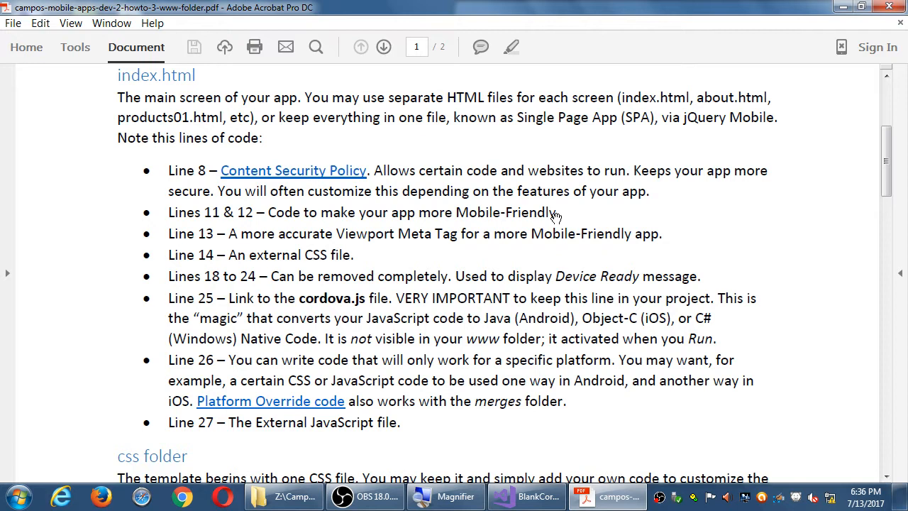
mouse_move(477, 327)
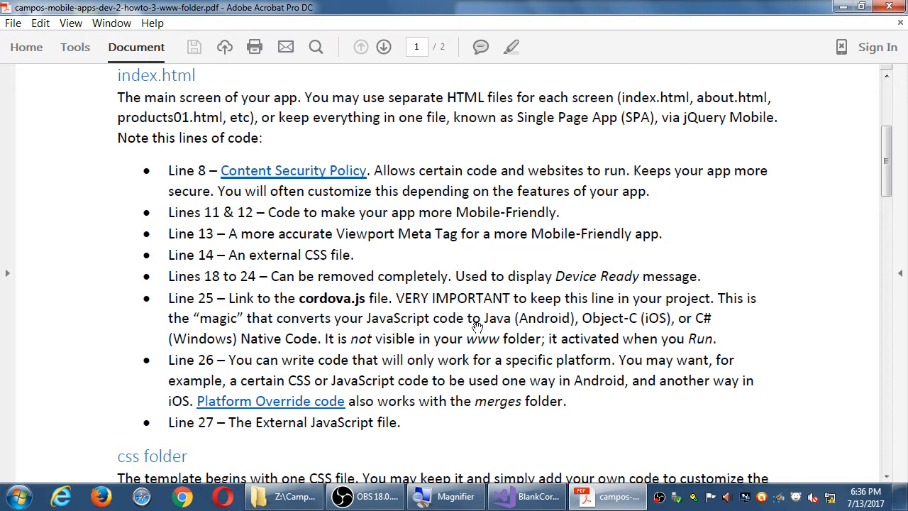
scroll("down", 3)
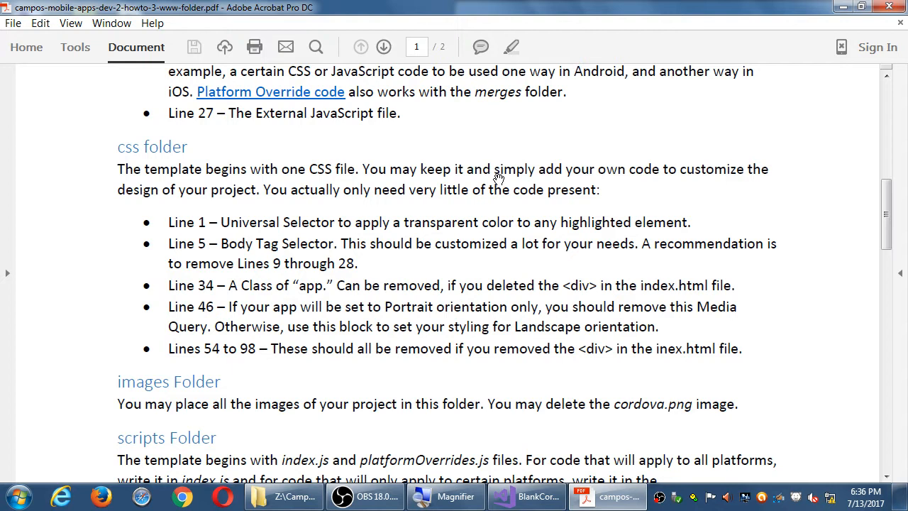
scroll("down", 3)
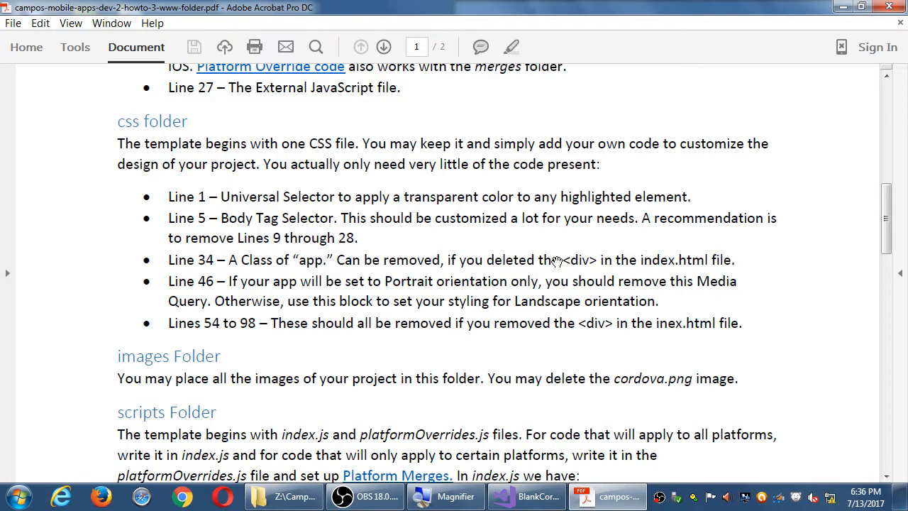
mouse_move(230, 181)
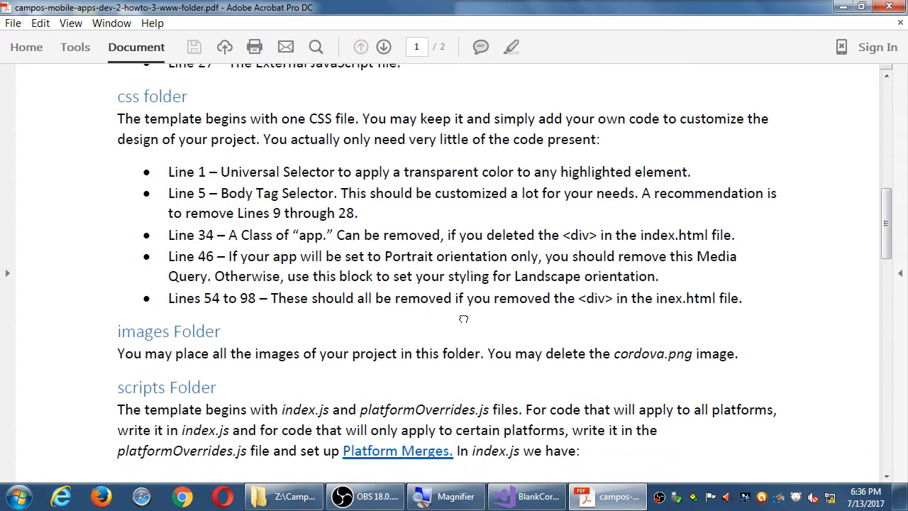
scroll("down", 3)
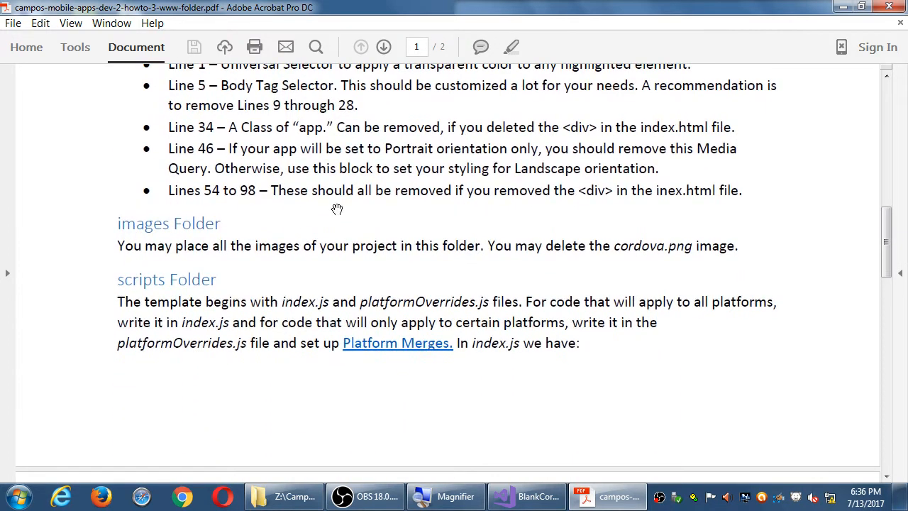
scroll("down", 3)
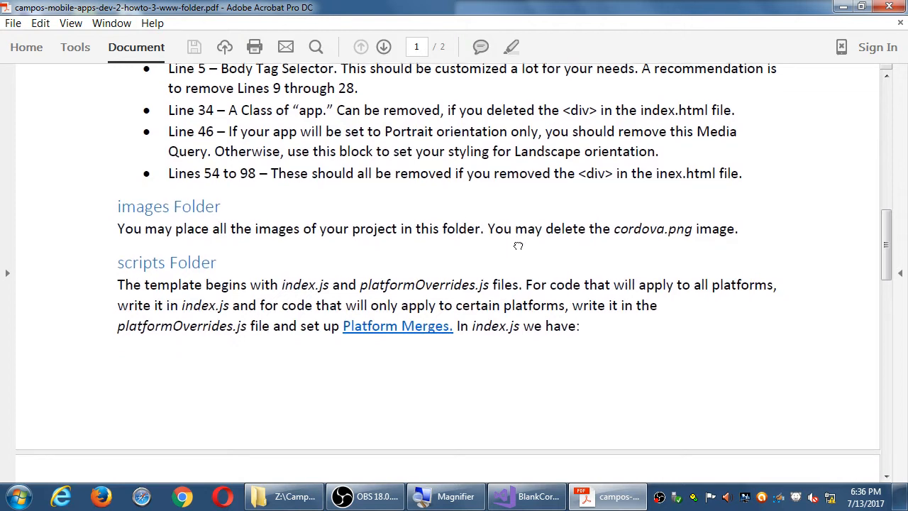
scroll("down", 3)
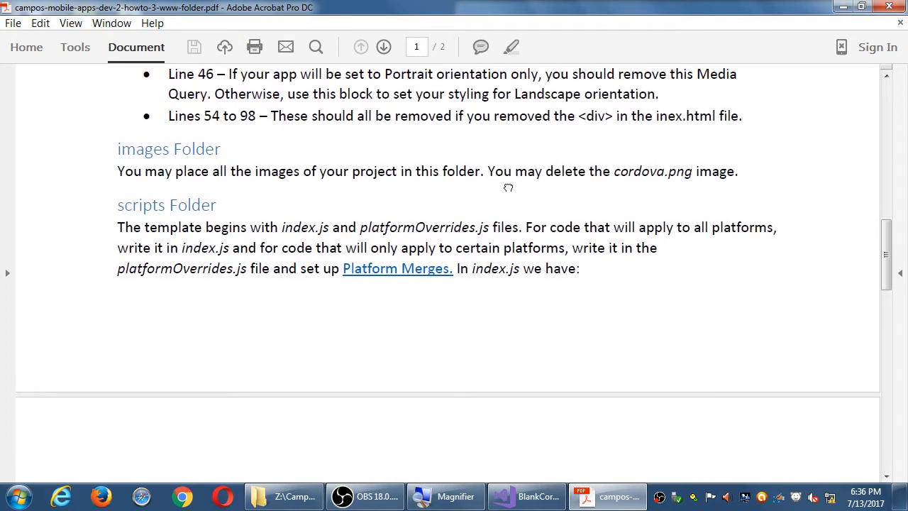
scroll("down", 3)
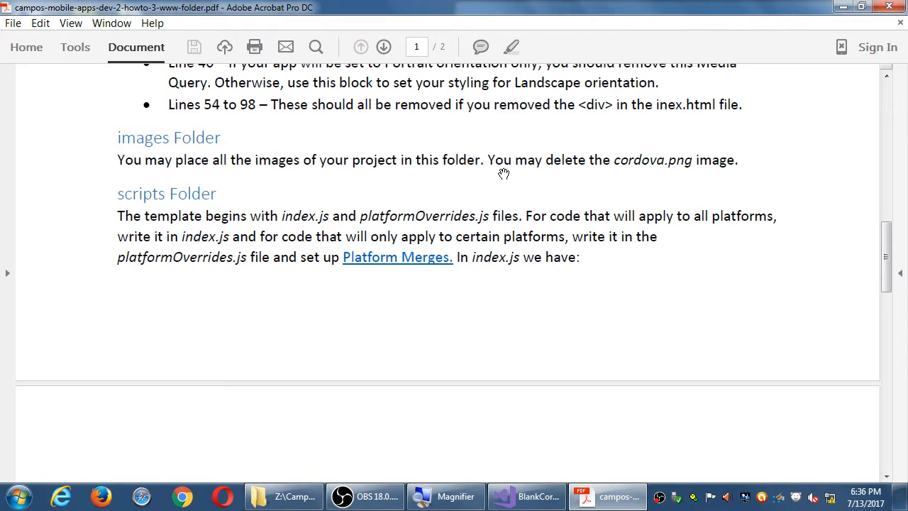
mouse_move(658, 173)
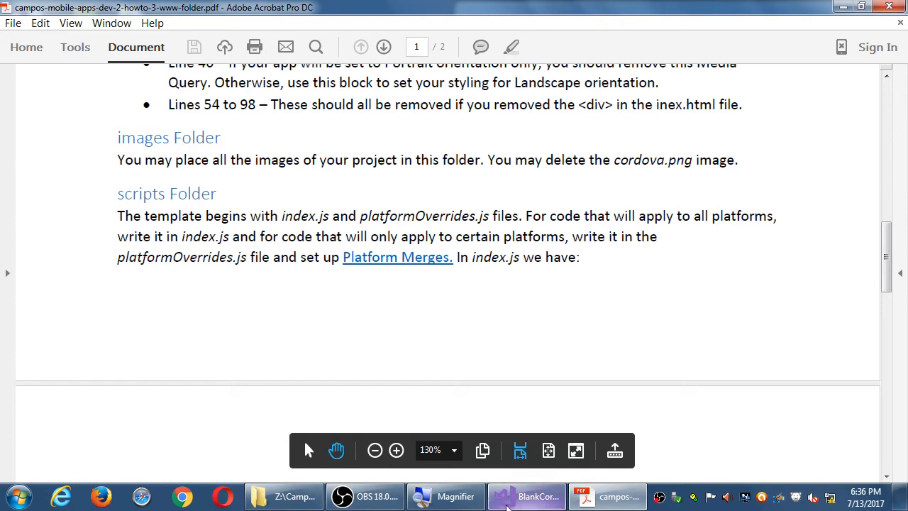
left_click(527, 495)
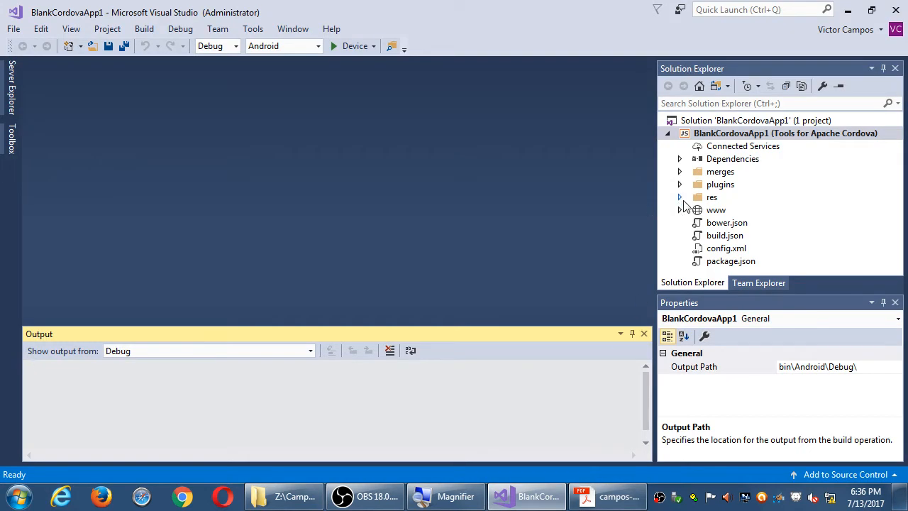
left_click(679, 210)
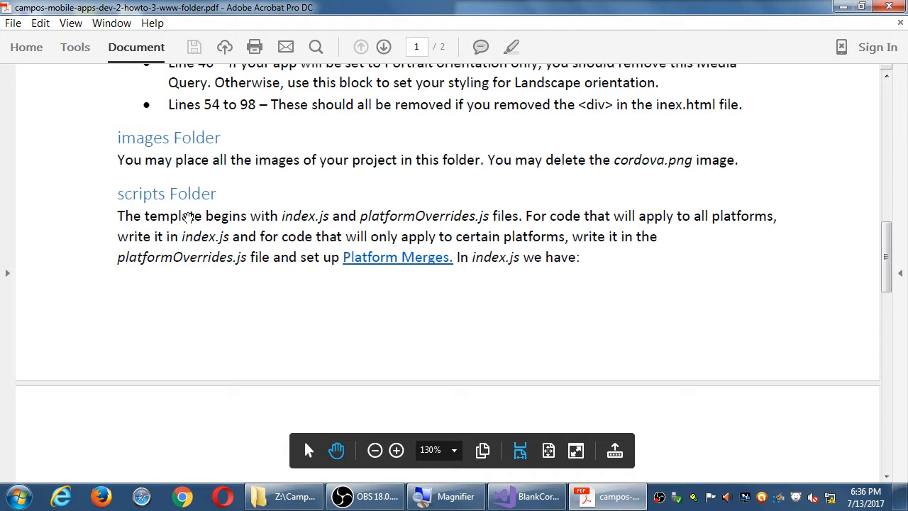
Step: Scroll slightly to show the scripts Folder notes and the first index.js note
scroll("down", 3)
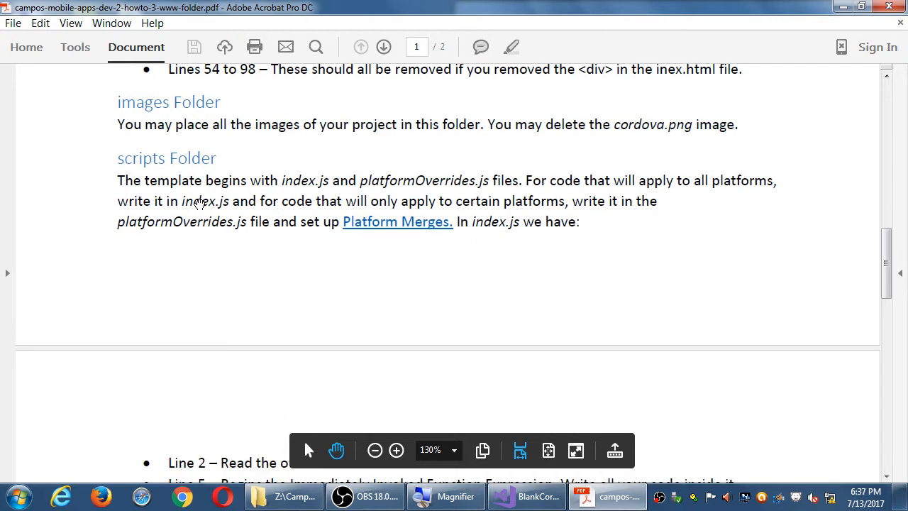
mouse_move(216, 234)
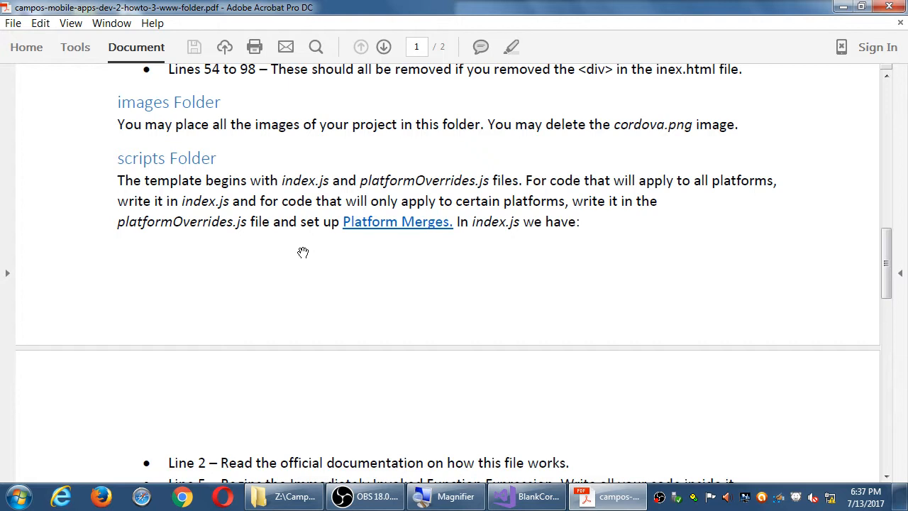
mouse_move(381, 221)
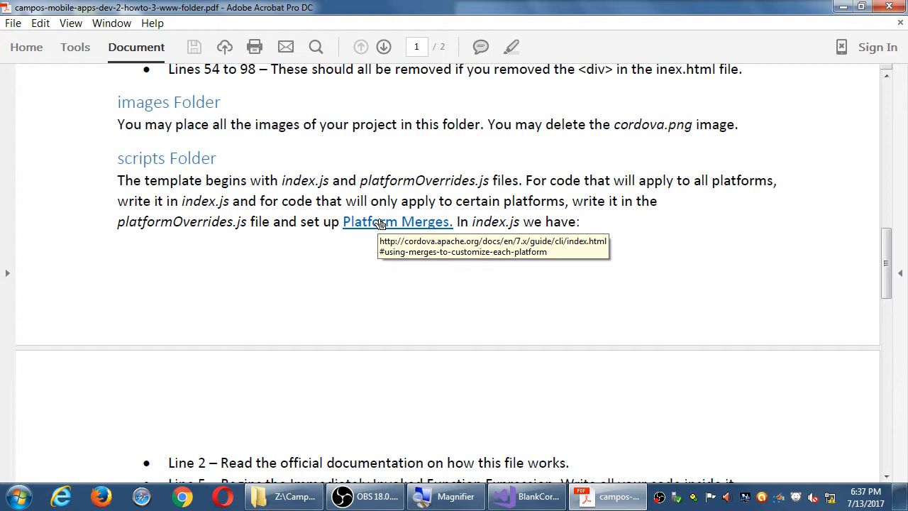
mouse_move(577, 326)
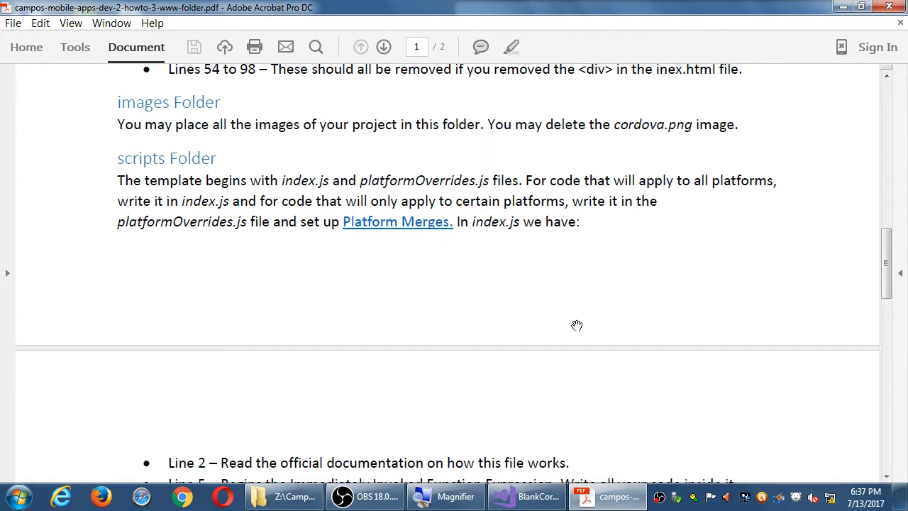
Step: Finish the www Folder guide and drag howto-4-plugins.pdf into Acrobat to open it
scroll("down", 3)
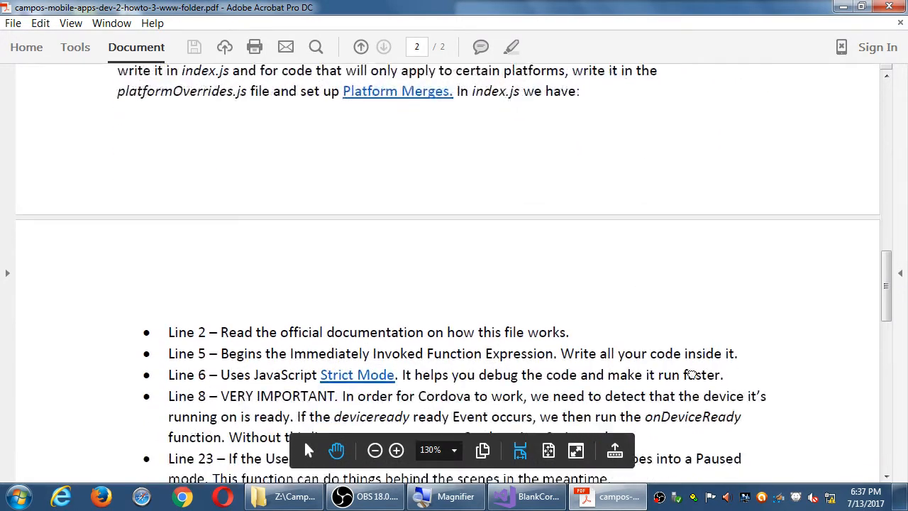
scroll("down", 3)
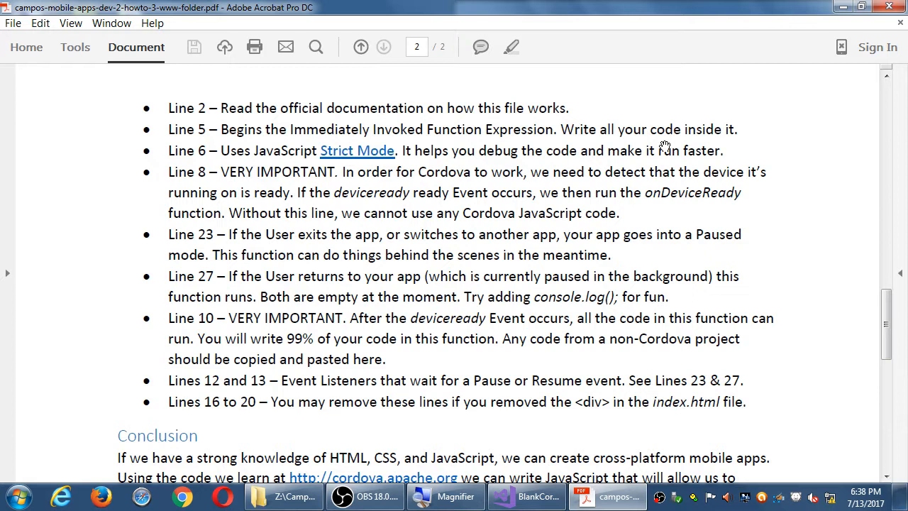
scroll("down", 3)
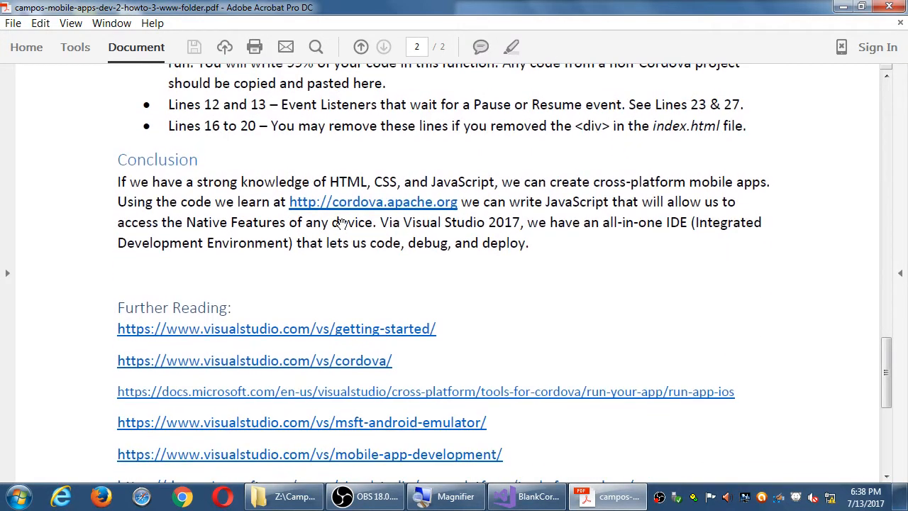
mouse_move(379, 169)
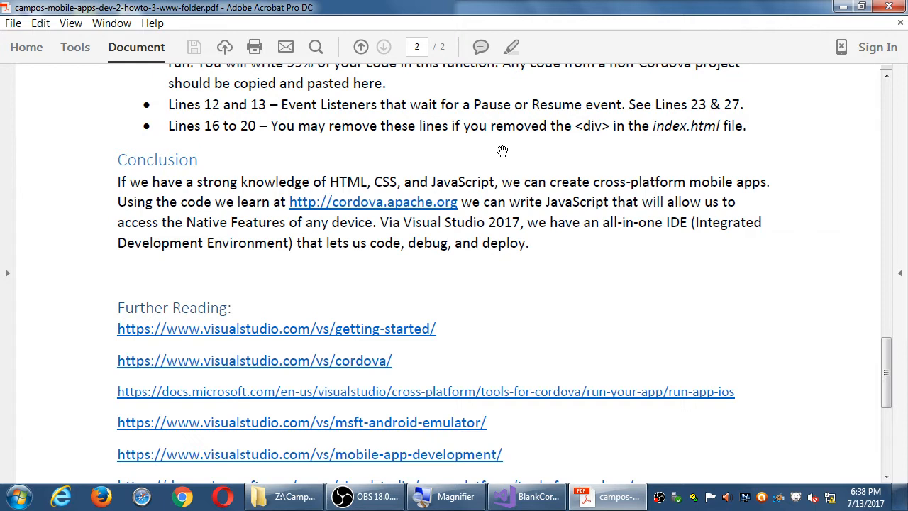
mouse_move(508, 215)
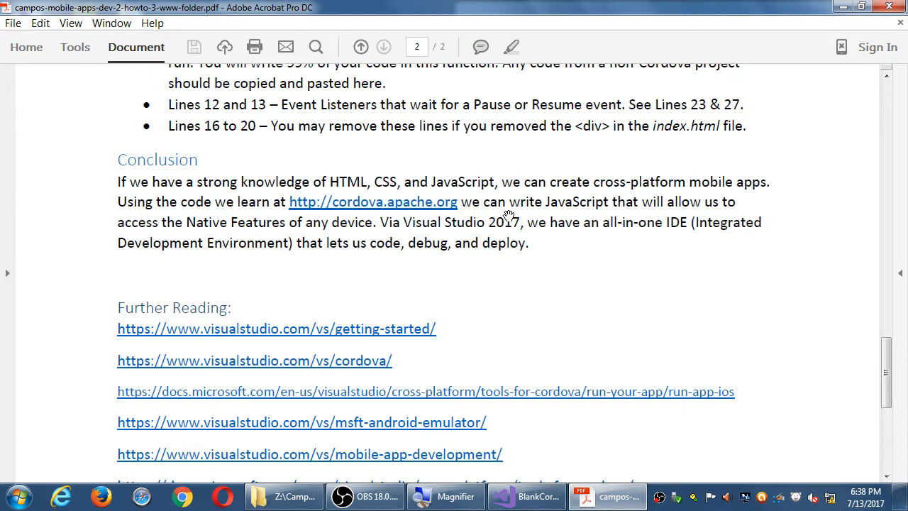
mouse_move(584, 246)
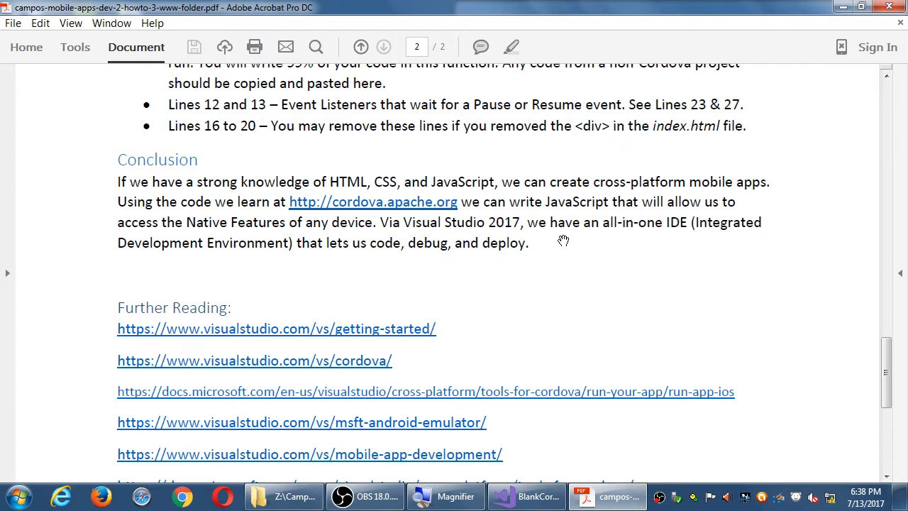
scroll("down", 3)
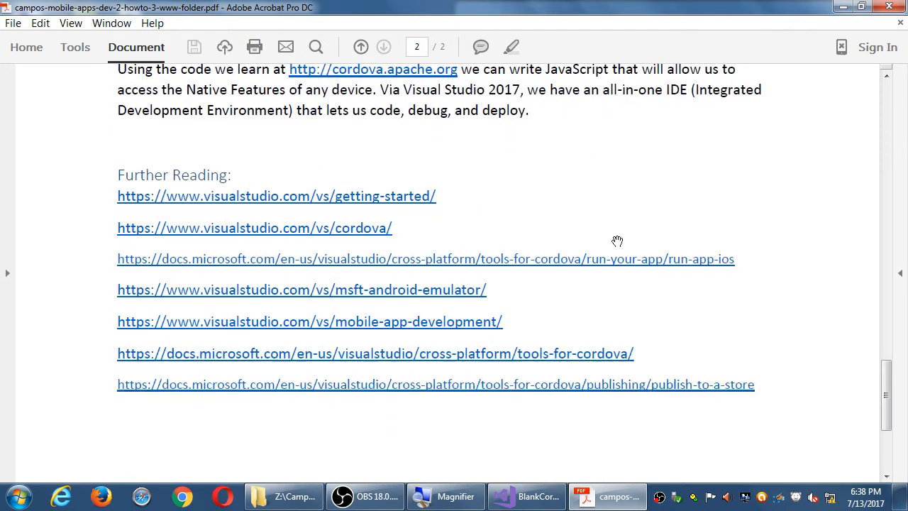
scroll("down", 3)
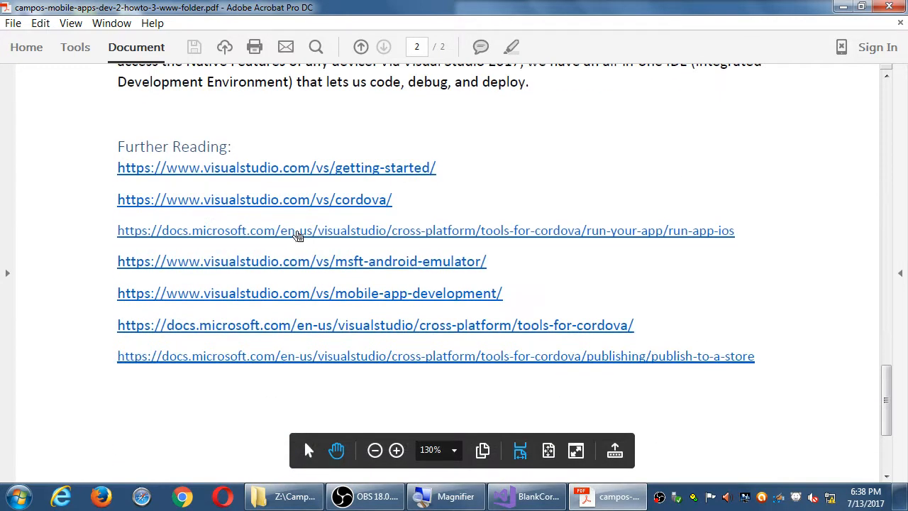
mouse_move(376, 299)
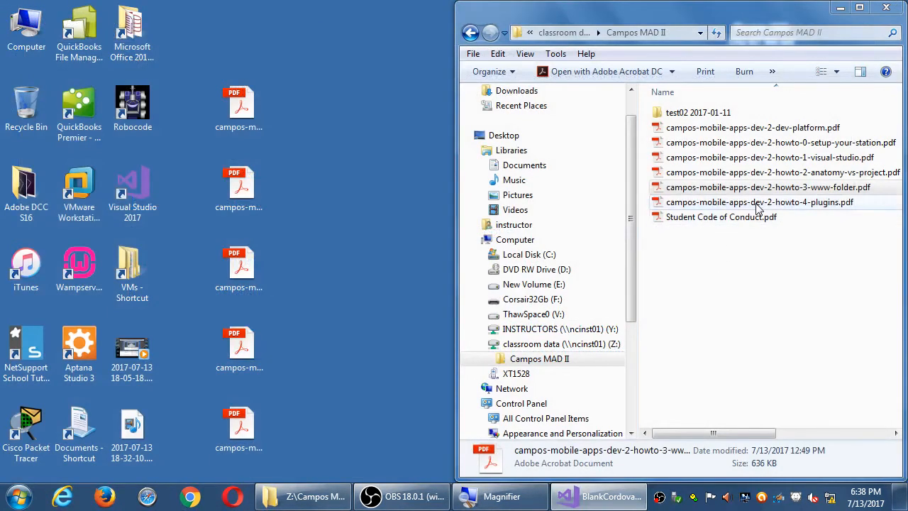
left_click(759, 202)
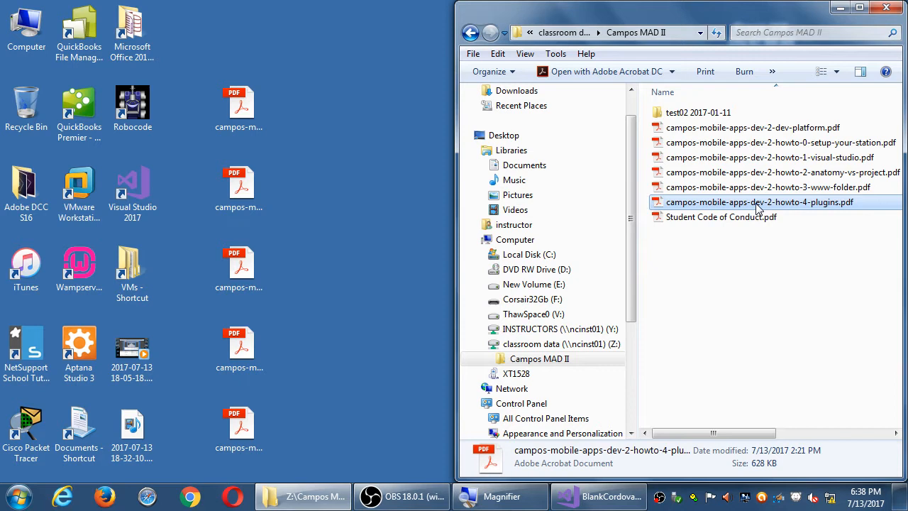
left_click_drag(758, 202, 239, 440)
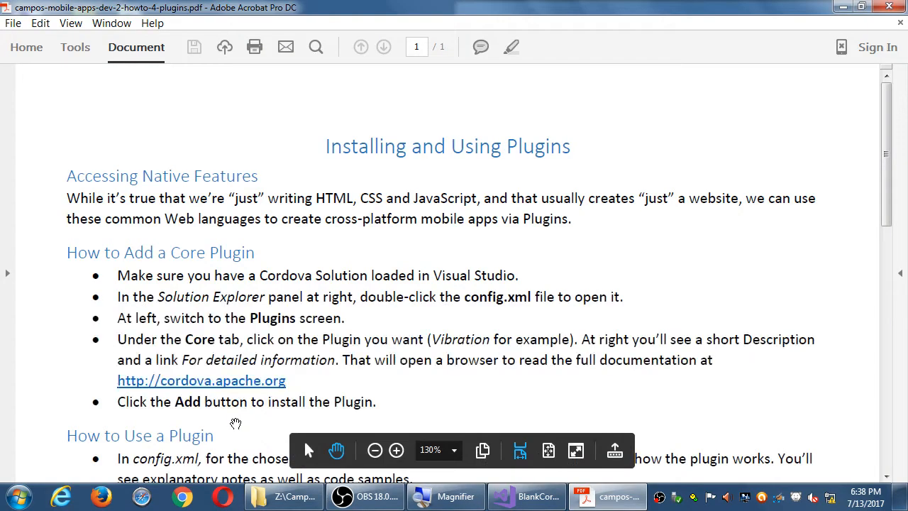
mouse_move(426, 320)
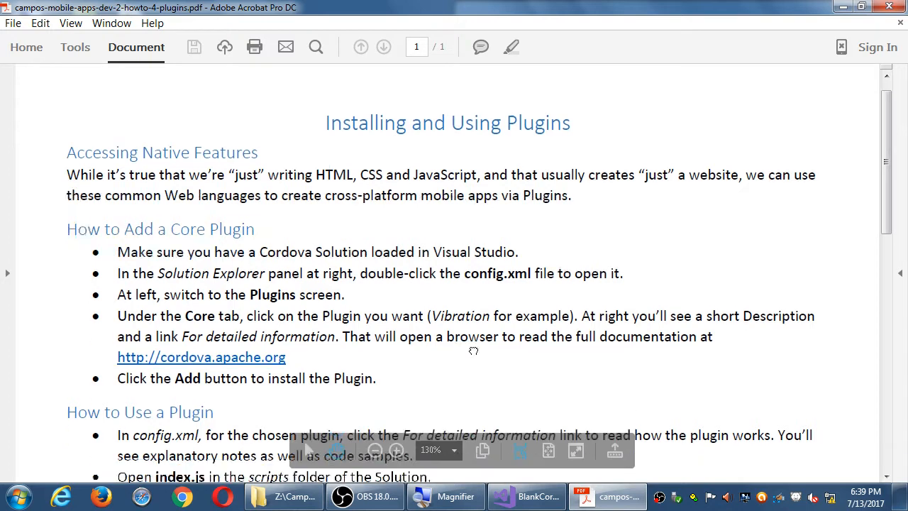
scroll("down", 3)
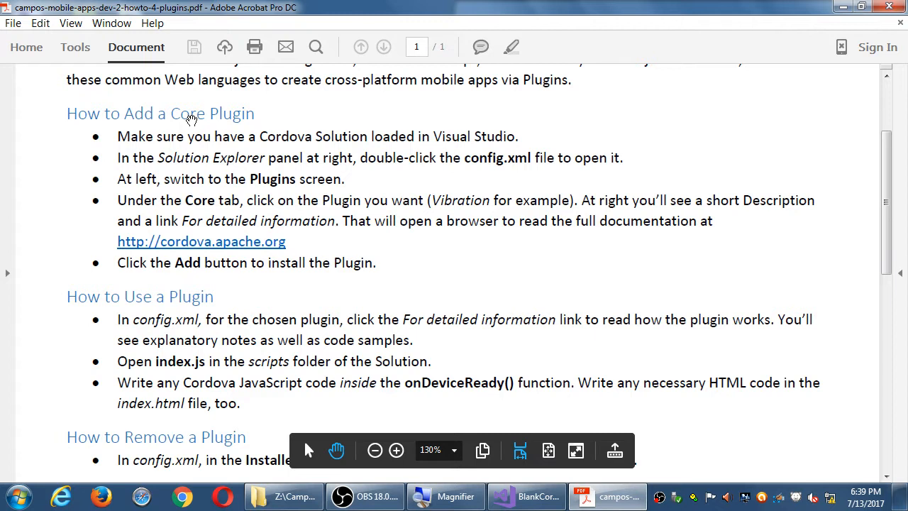
scroll("down", 3)
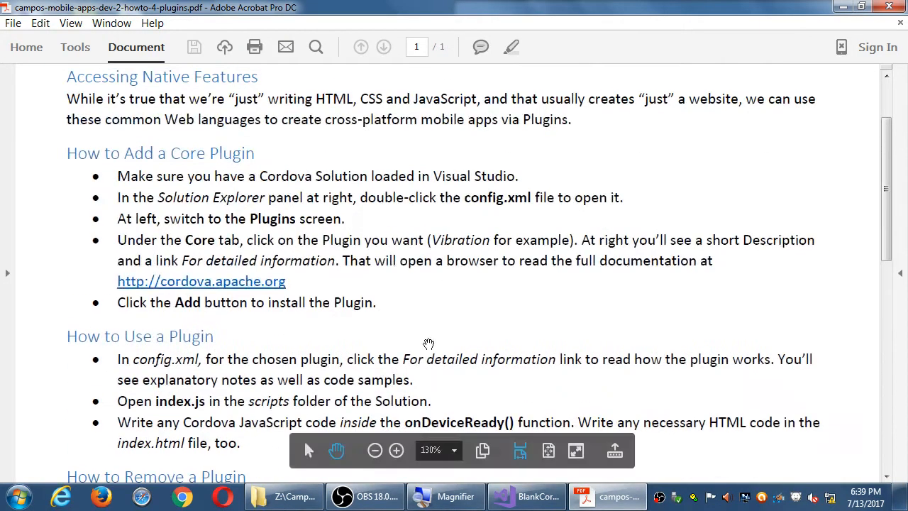
mouse_move(452, 328)
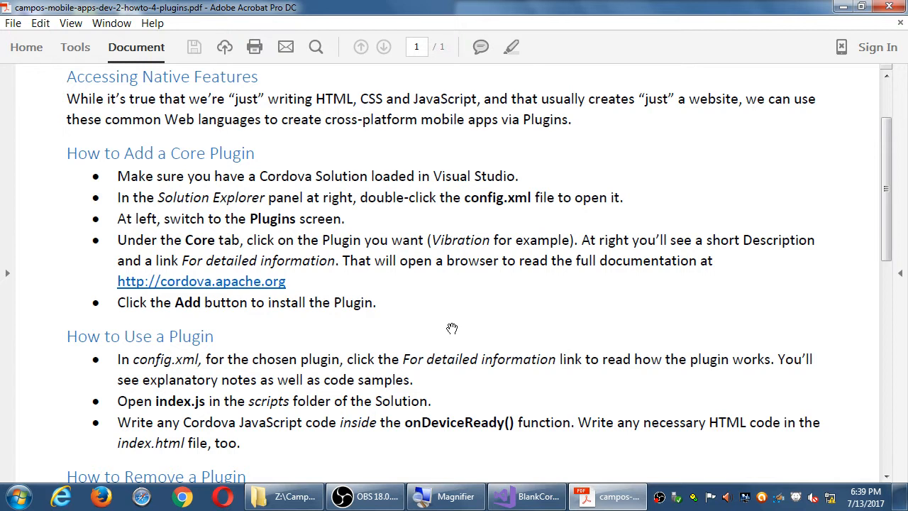
mouse_move(420, 260)
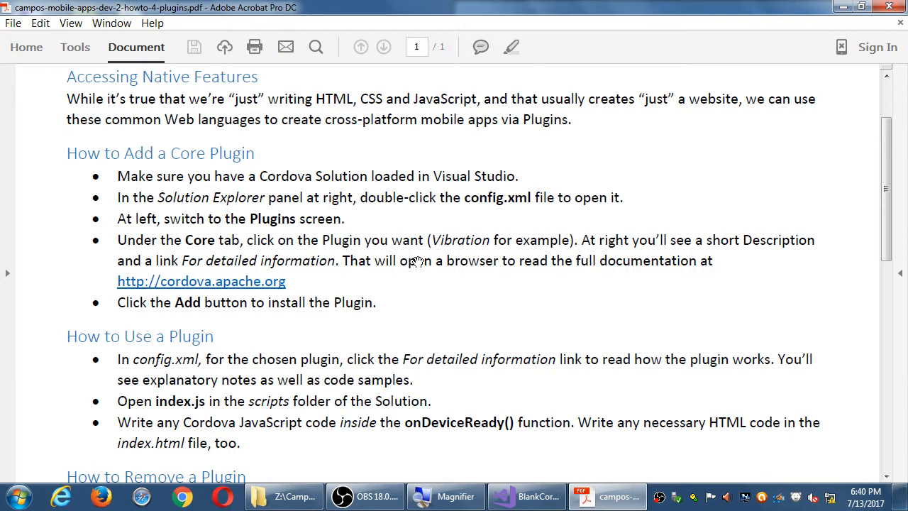
Step: Read the plugins guide through Remove a Plugin and Add Custom Plugin, then switch to Visual Studio
scroll("down", 3)
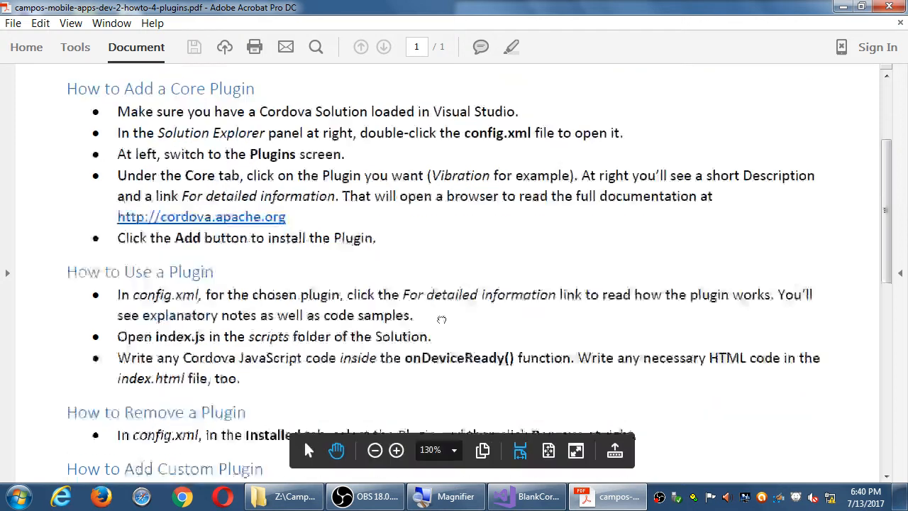
scroll("down", 3)
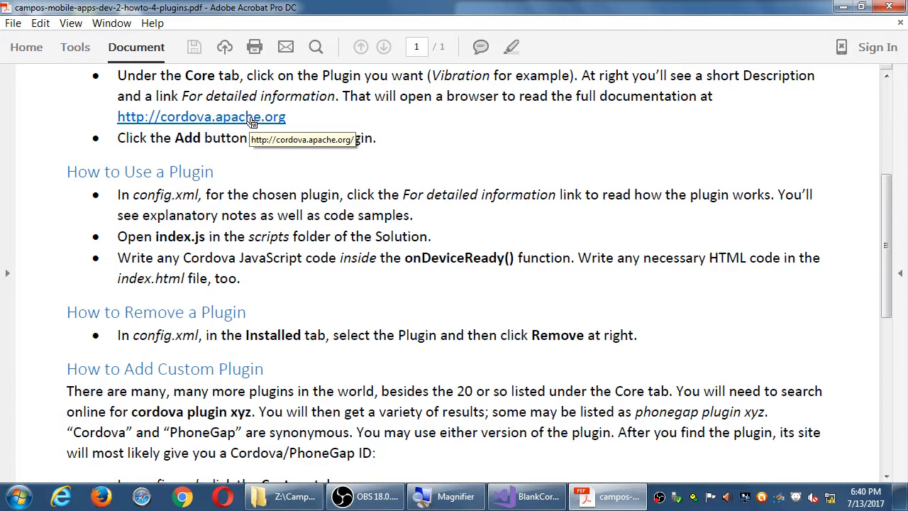
mouse_move(547, 133)
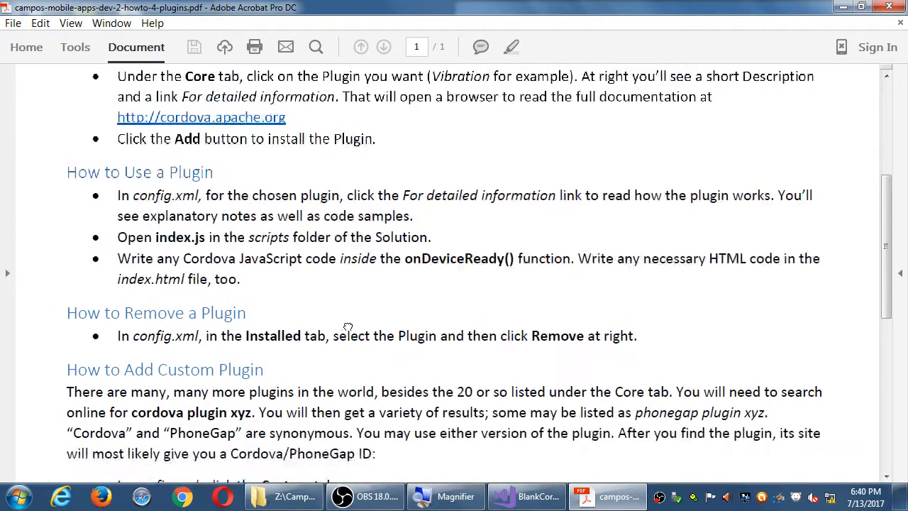
scroll("down", 3)
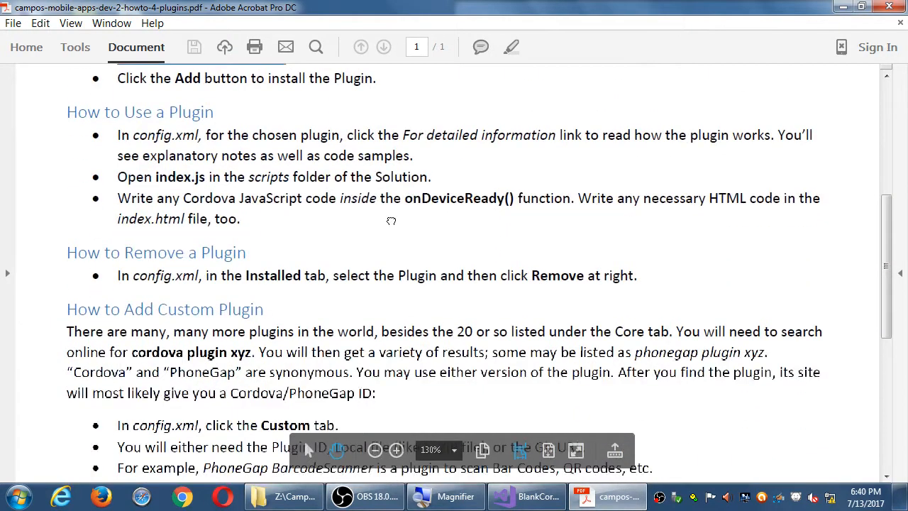
scroll("down", 3)
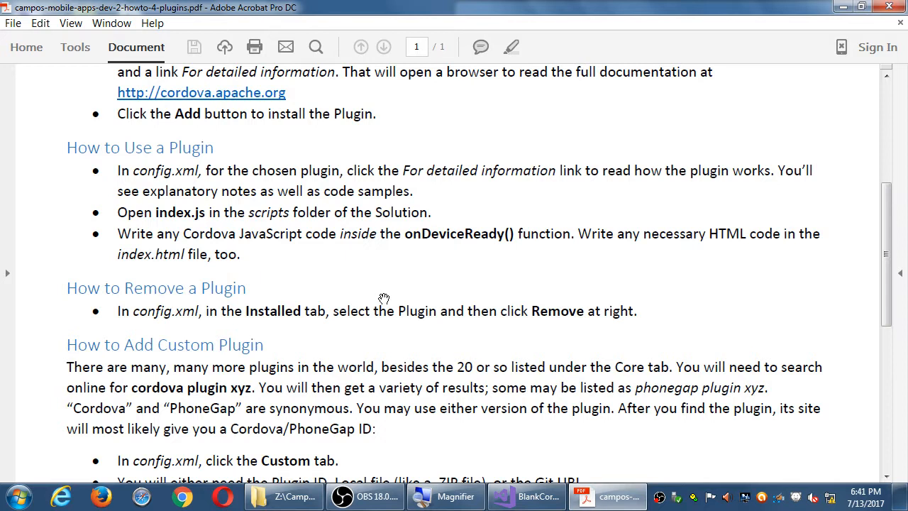
mouse_move(383, 312)
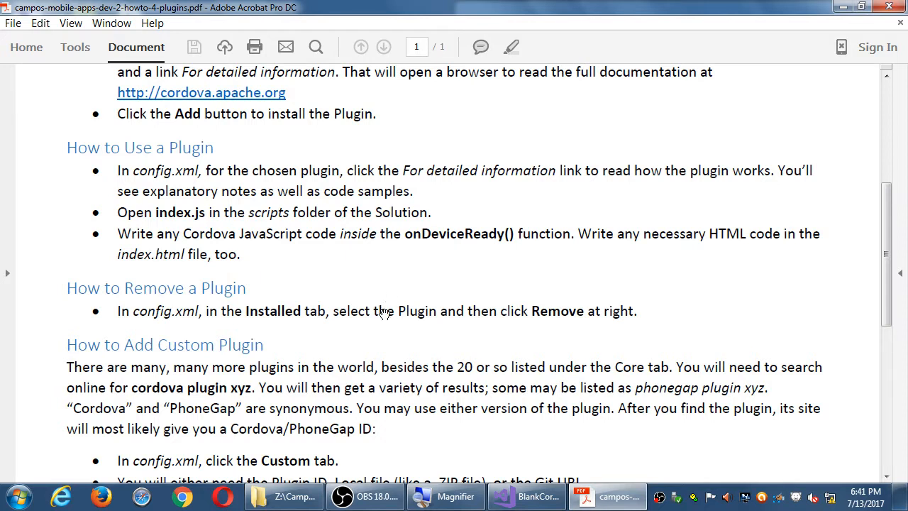
mouse_move(183, 307)
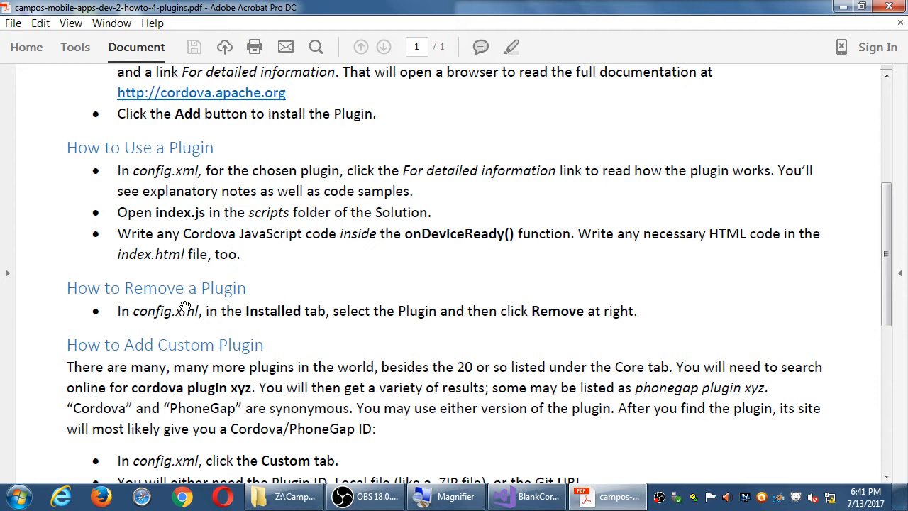
mouse_move(289, 303)
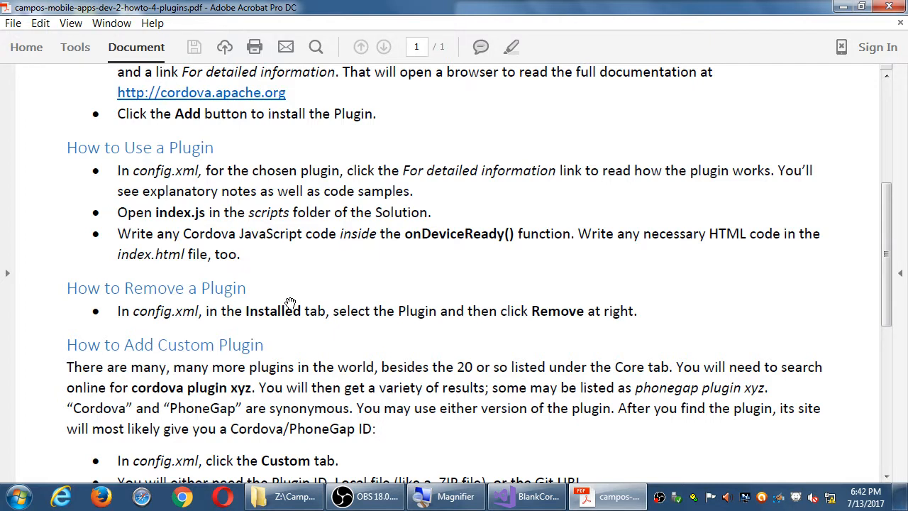
mouse_move(437, 276)
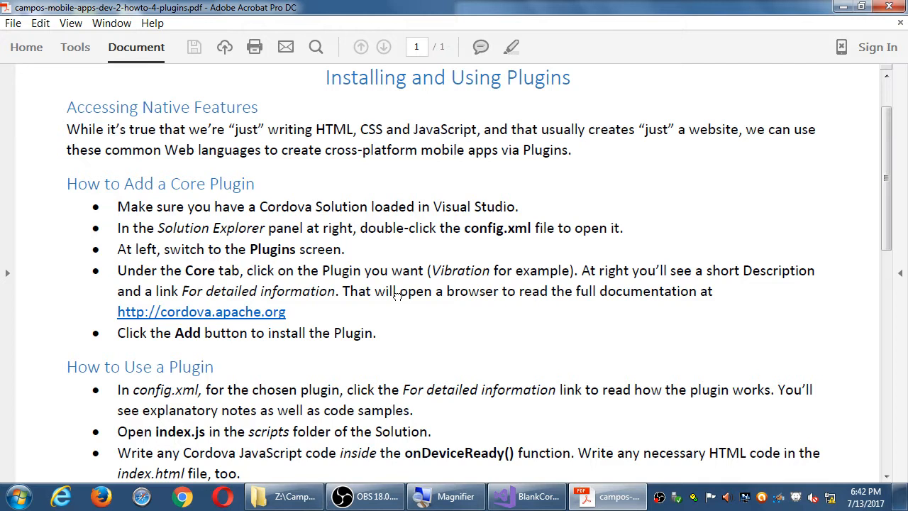
scroll("down", 3)
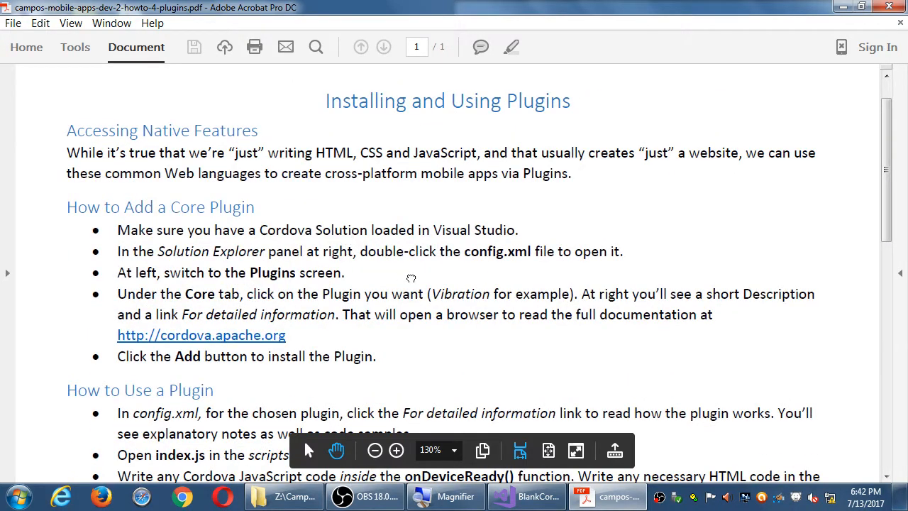
scroll("down", 3)
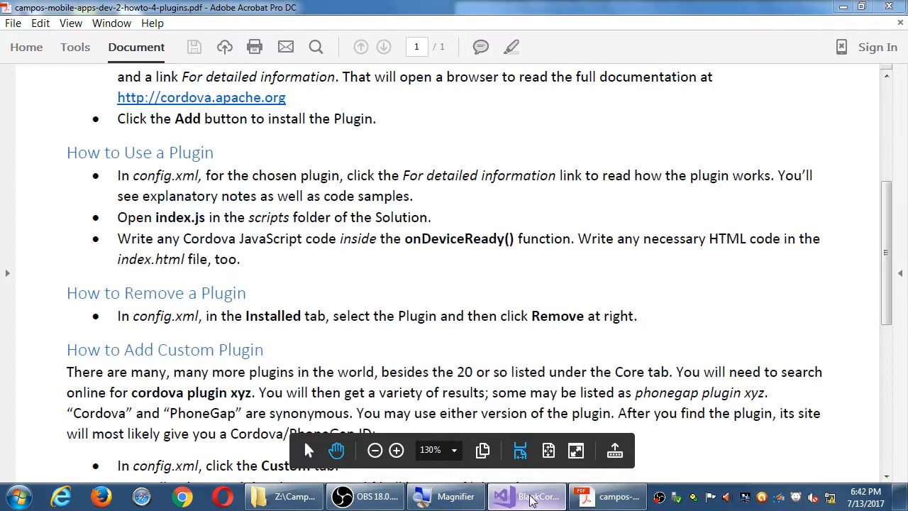
left_click(525, 495)
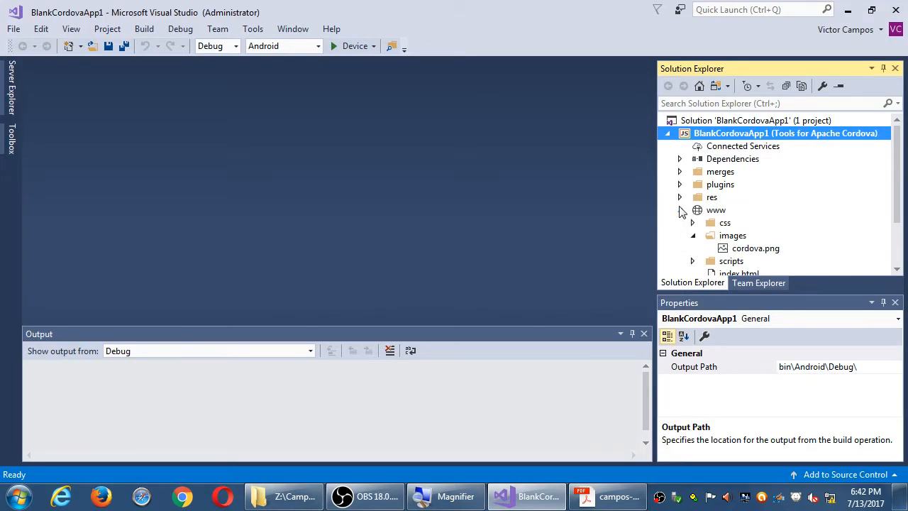
Step: Open config.xml from Solution Explorer and show its Plugins page on the Custom tab
left_click(726, 248)
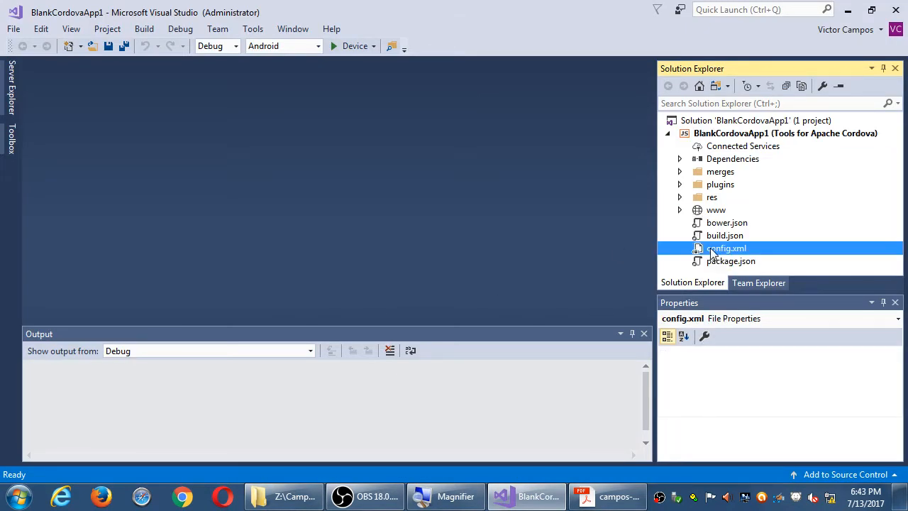
double_click(726, 248)
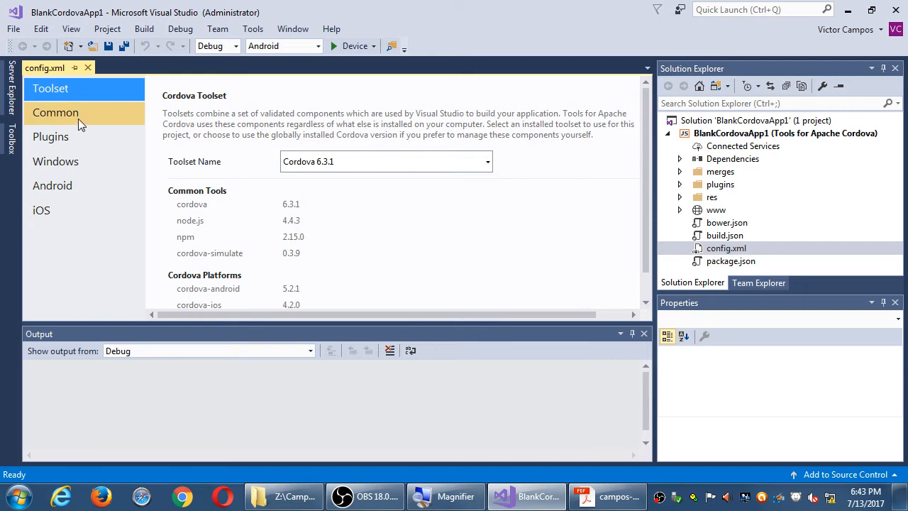
left_click(55, 112)
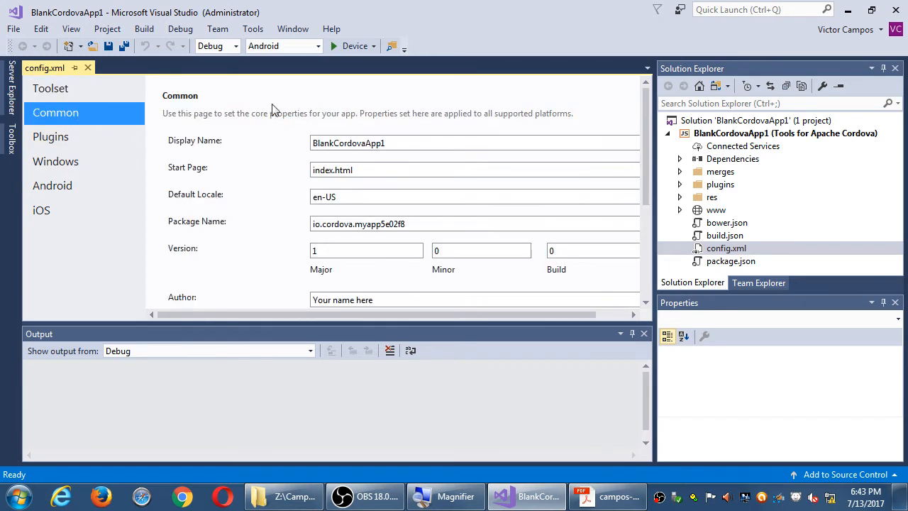
left_click(50, 136)
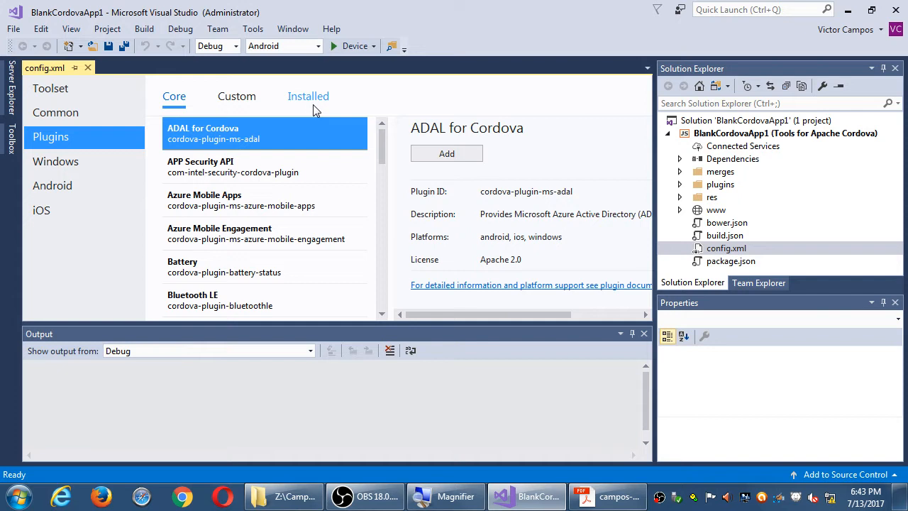
left_click(236, 96)
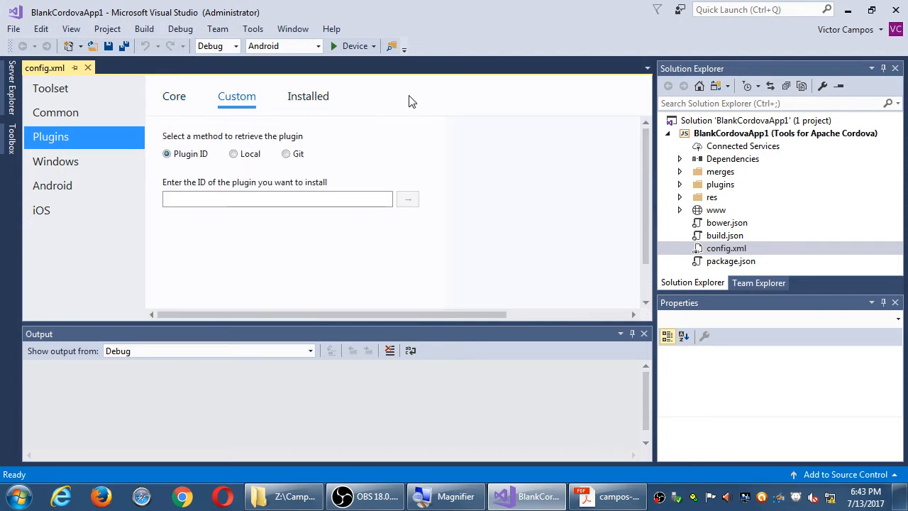
mouse_move(439, 105)
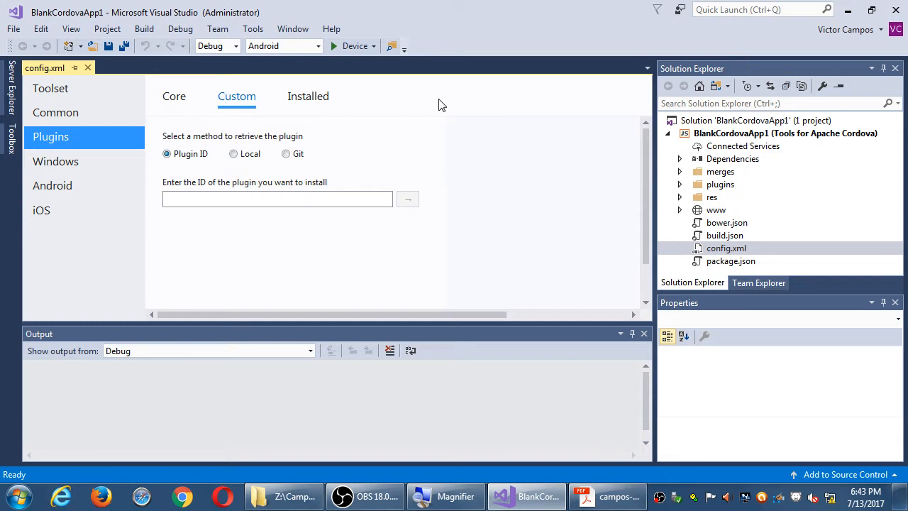
Step: Back in Acrobat, scroll the plugins guide from How to Add Custom Plugin to Further Reading
left_click(607, 496)
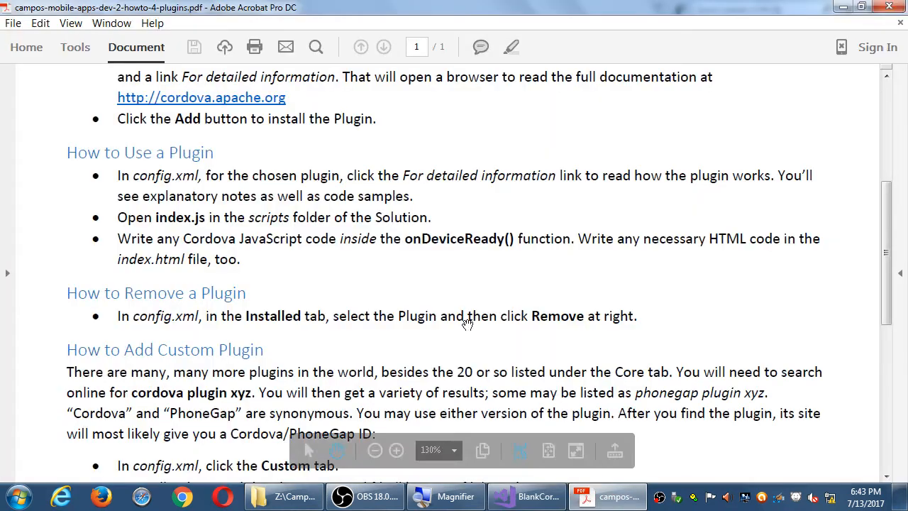
scroll("down", 3)
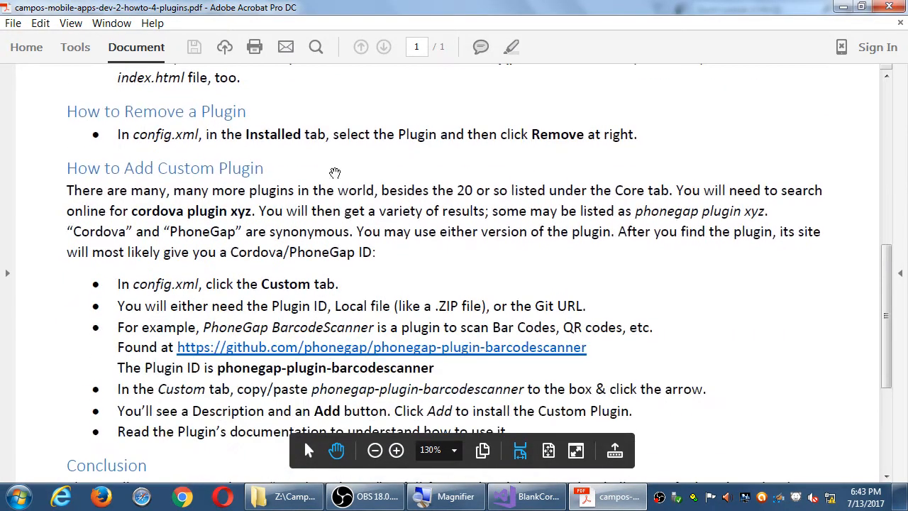
scroll("down", 3)
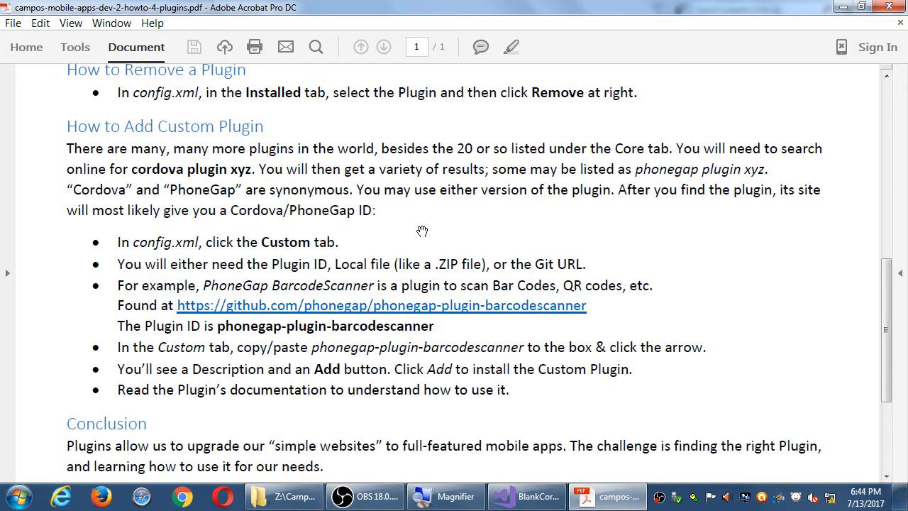
mouse_move(368, 218)
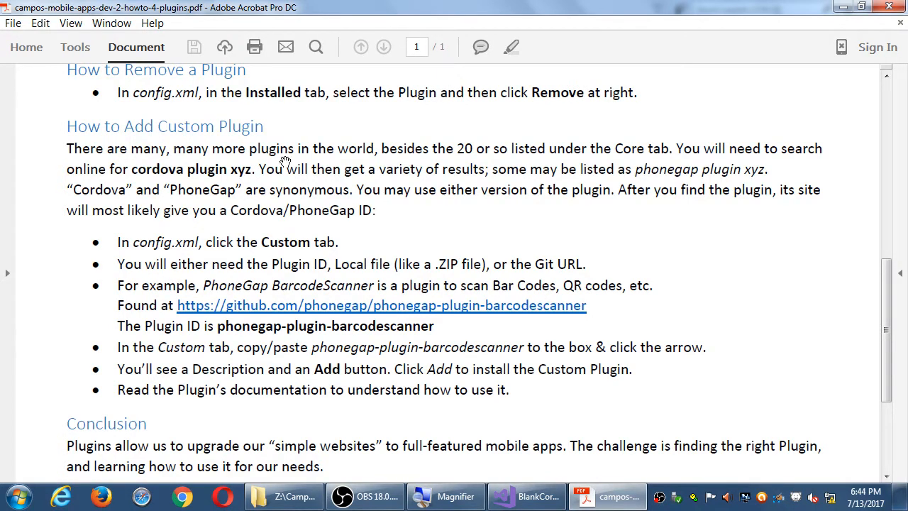
mouse_move(298, 130)
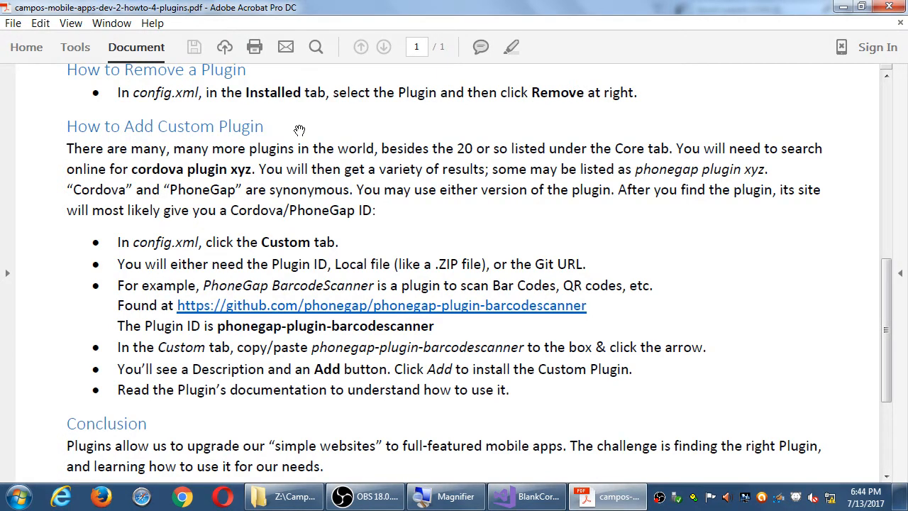
mouse_move(300, 126)
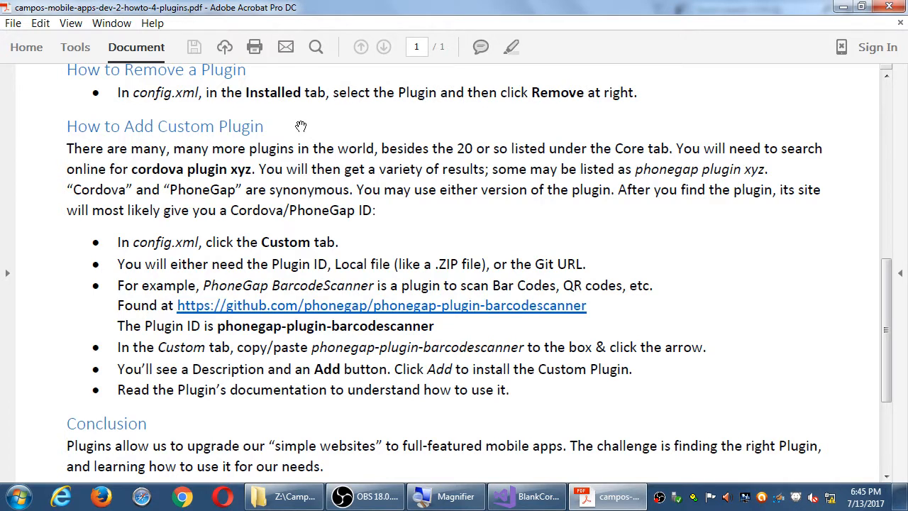
mouse_move(304, 115)
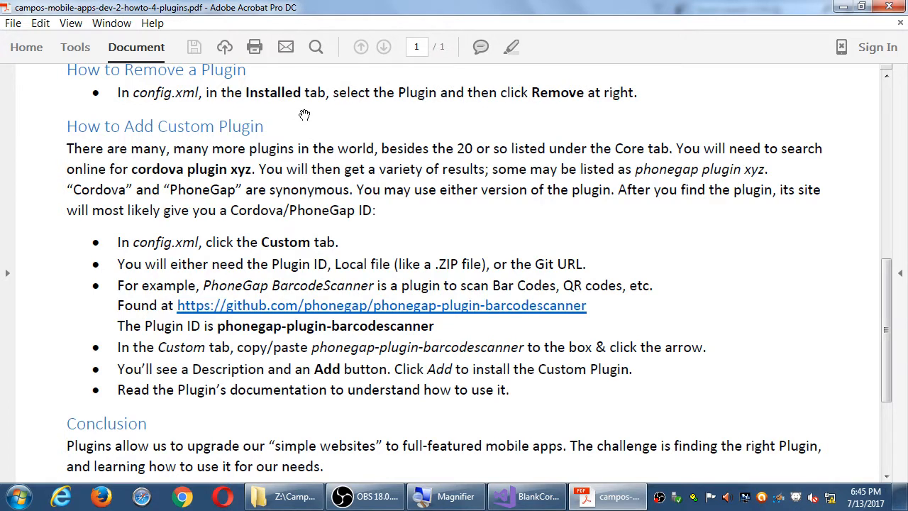
scroll("down", 3)
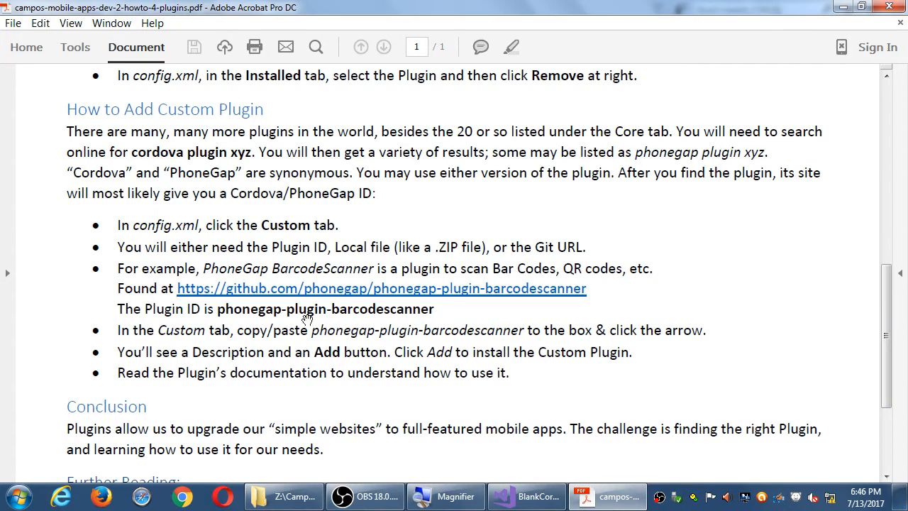
scroll("down", 3)
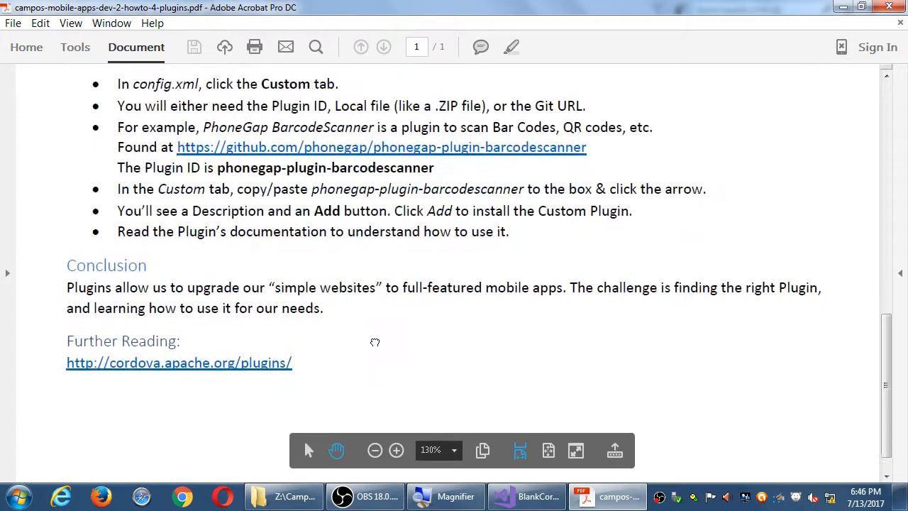
scroll("down", 3)
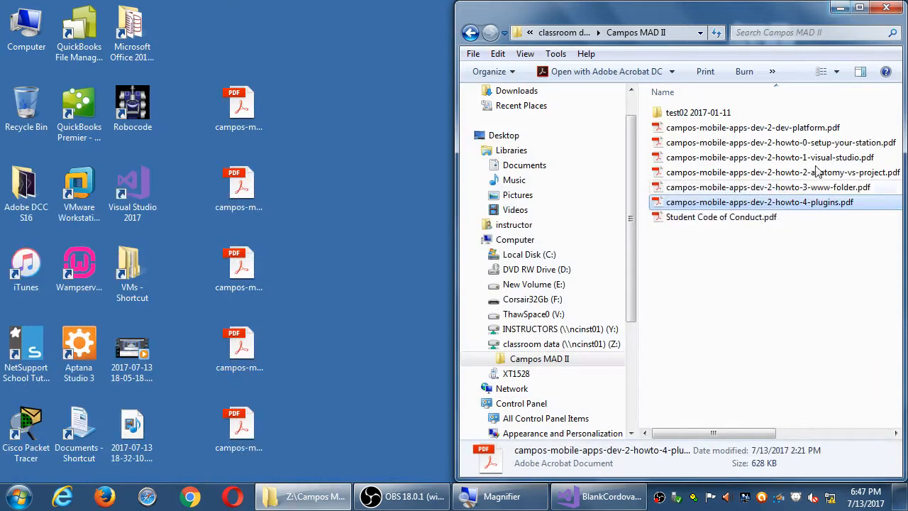
mouse_move(727, 270)
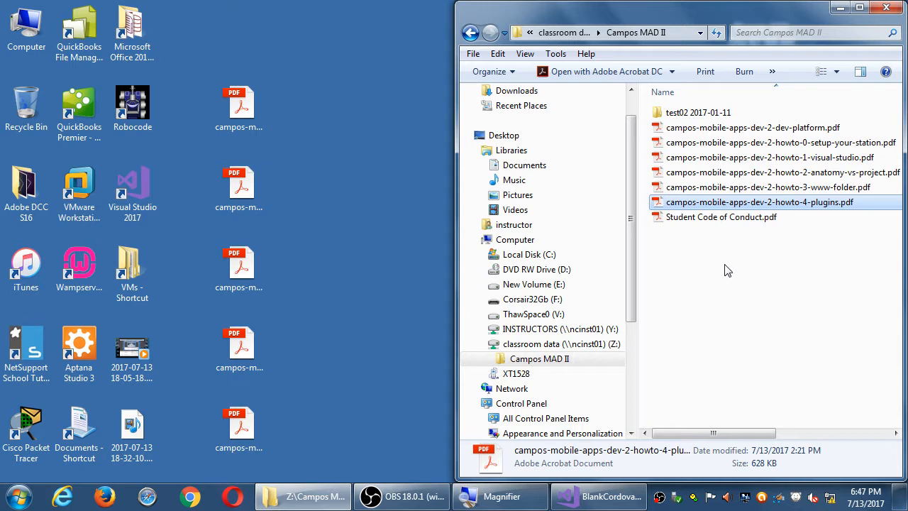
mouse_move(706, 270)
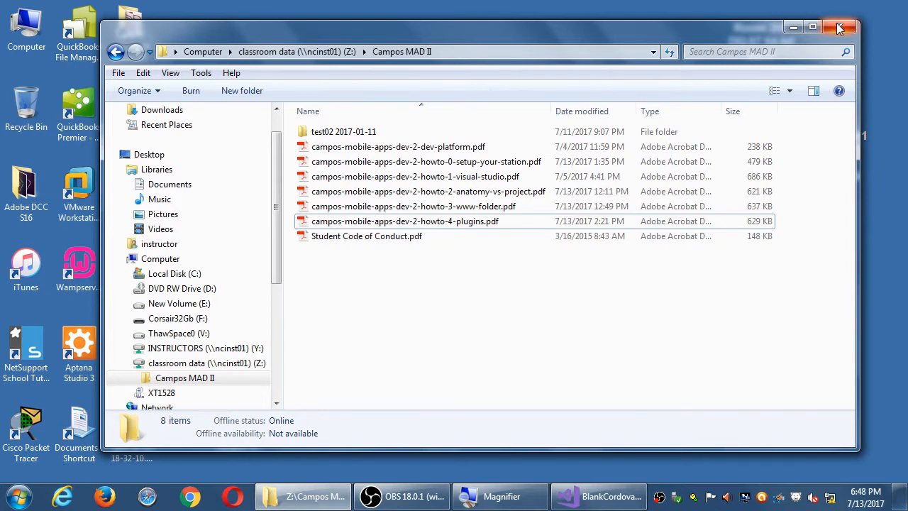
Step: Close the Campos MAD II Explorer window to reveal the desktop
left_click(846, 27)
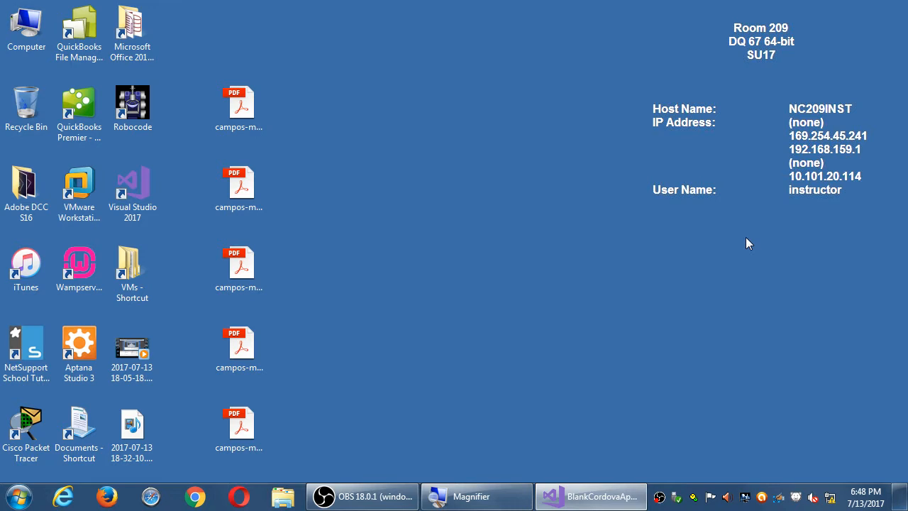
Step: Switch to Visual Studio and close the BlankCordovaApp1 solution via File > Close Solution
left_click(591, 496)
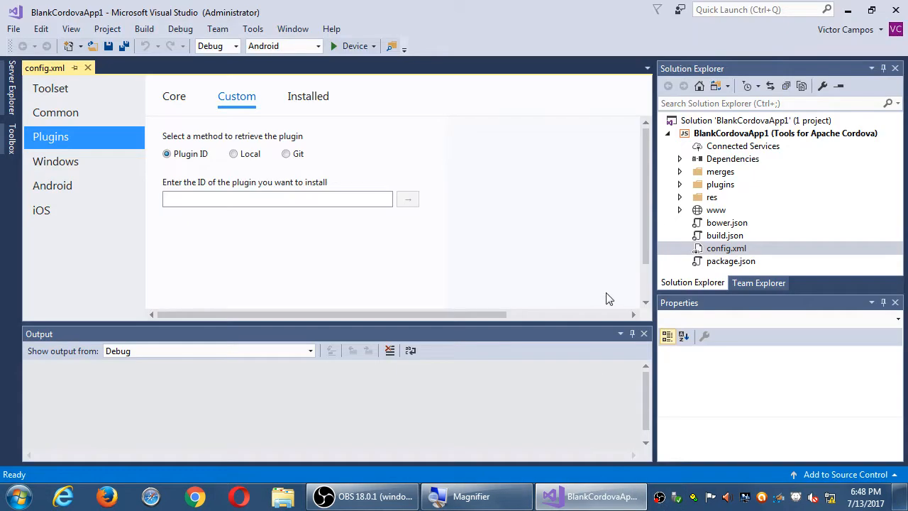
left_click(13, 28)
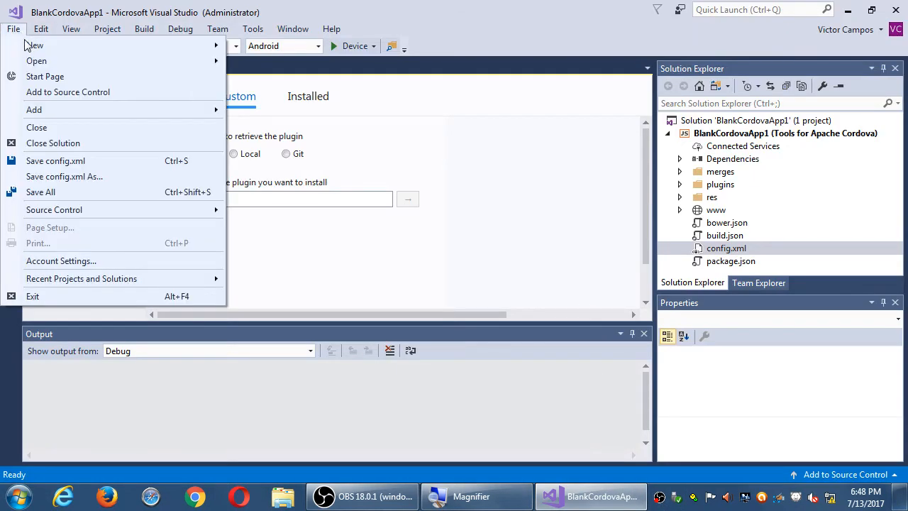
mouse_move(54, 142)
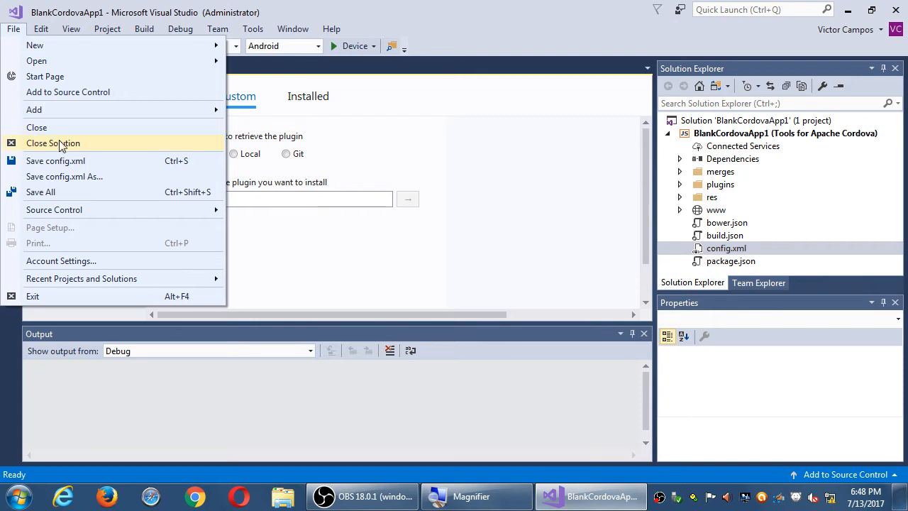
left_click(53, 143)
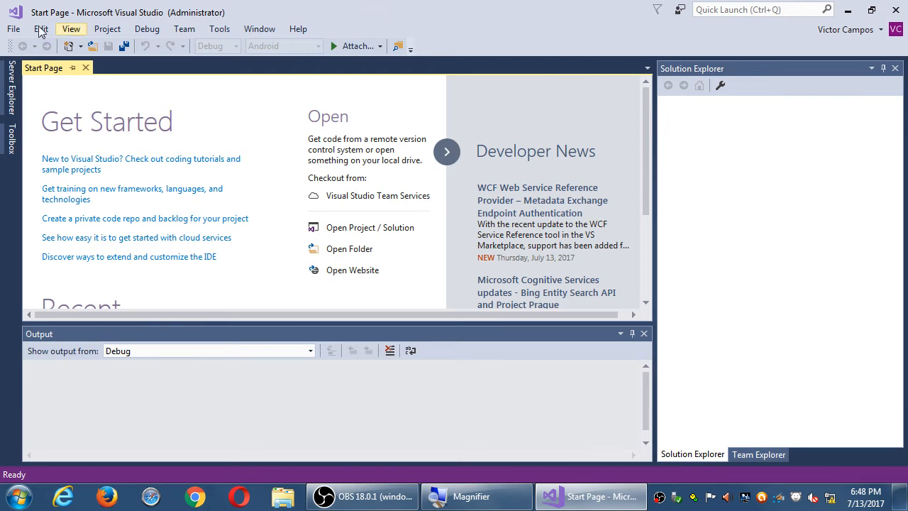
Step: Reopen the File menu to verify Close Solution is greyed out
left_click(13, 28)
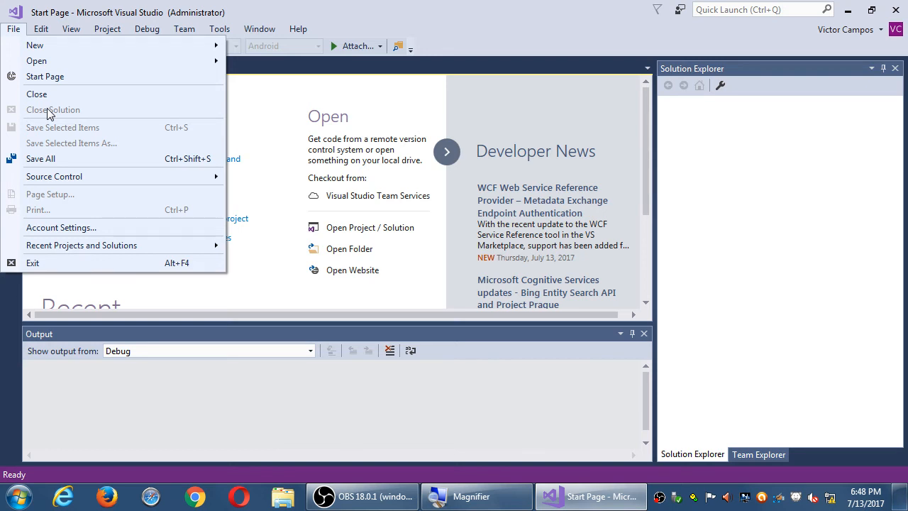
mouse_move(194, 413)
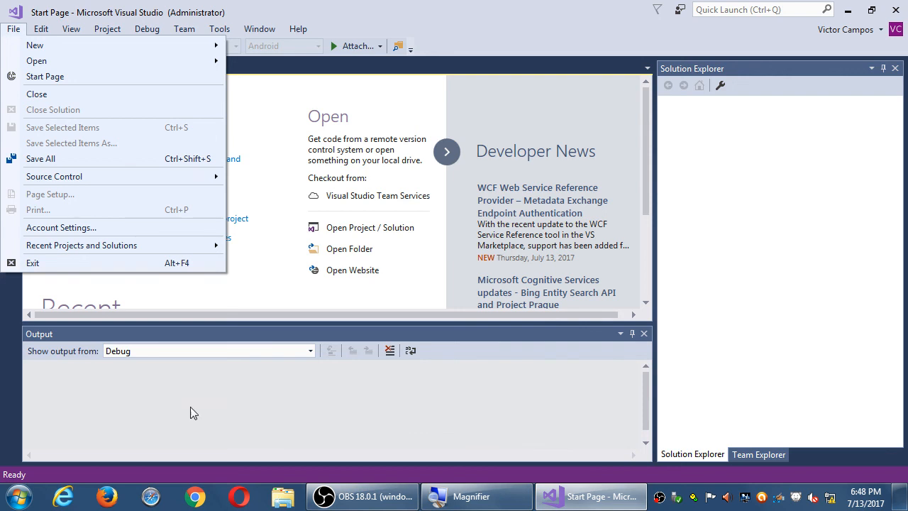